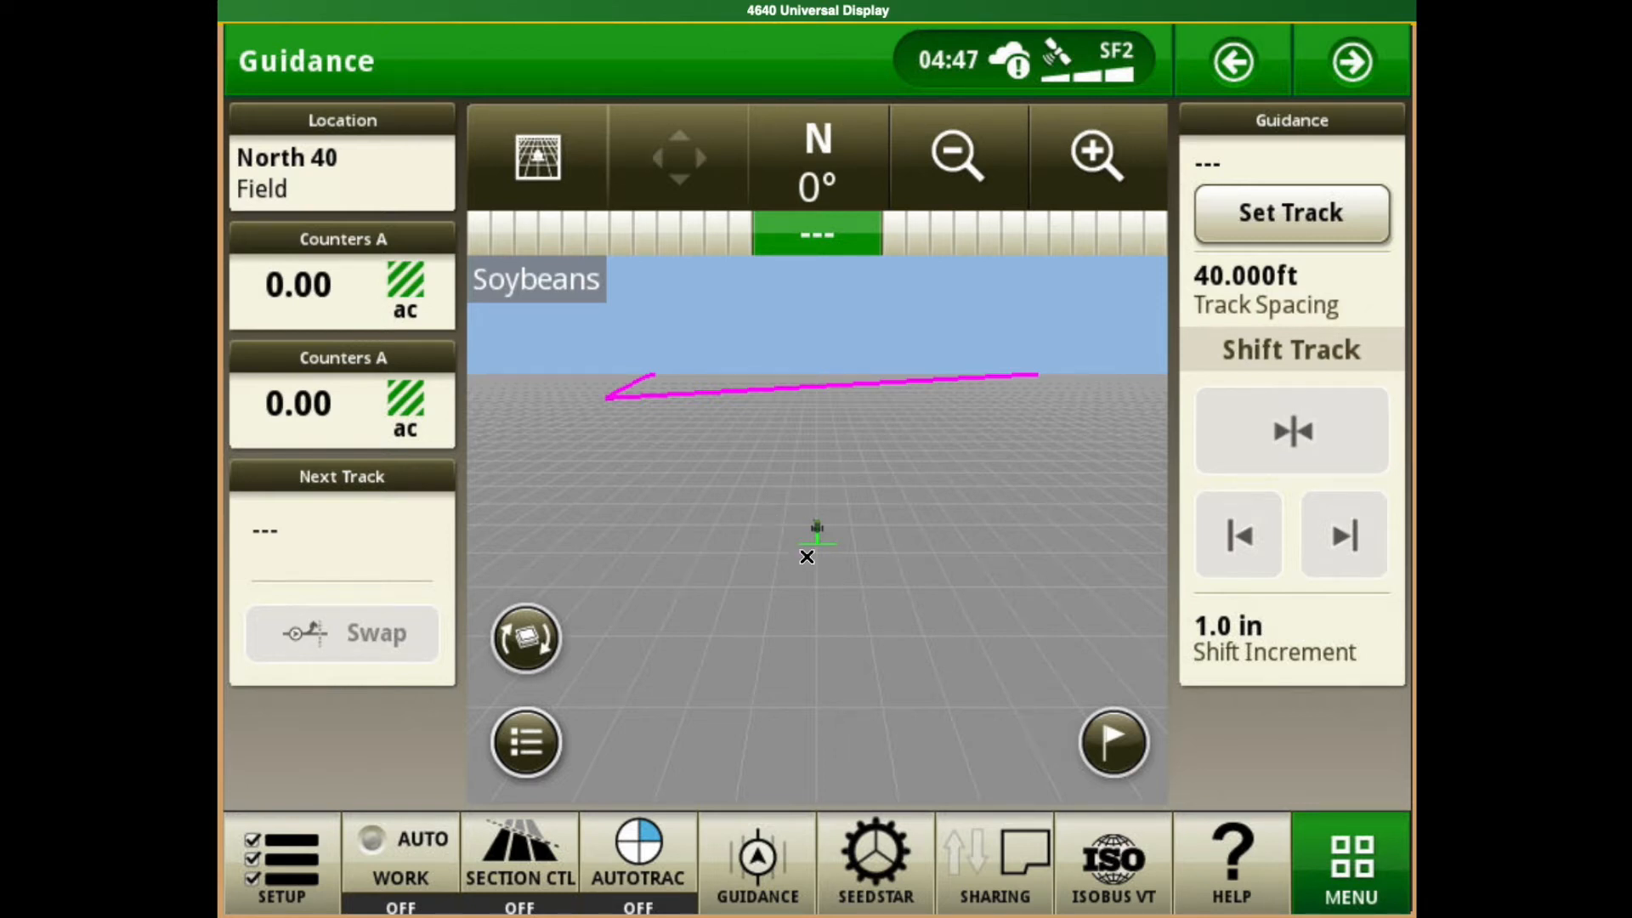
{"action": "mouse_move", "coordinate": [814, 563]}
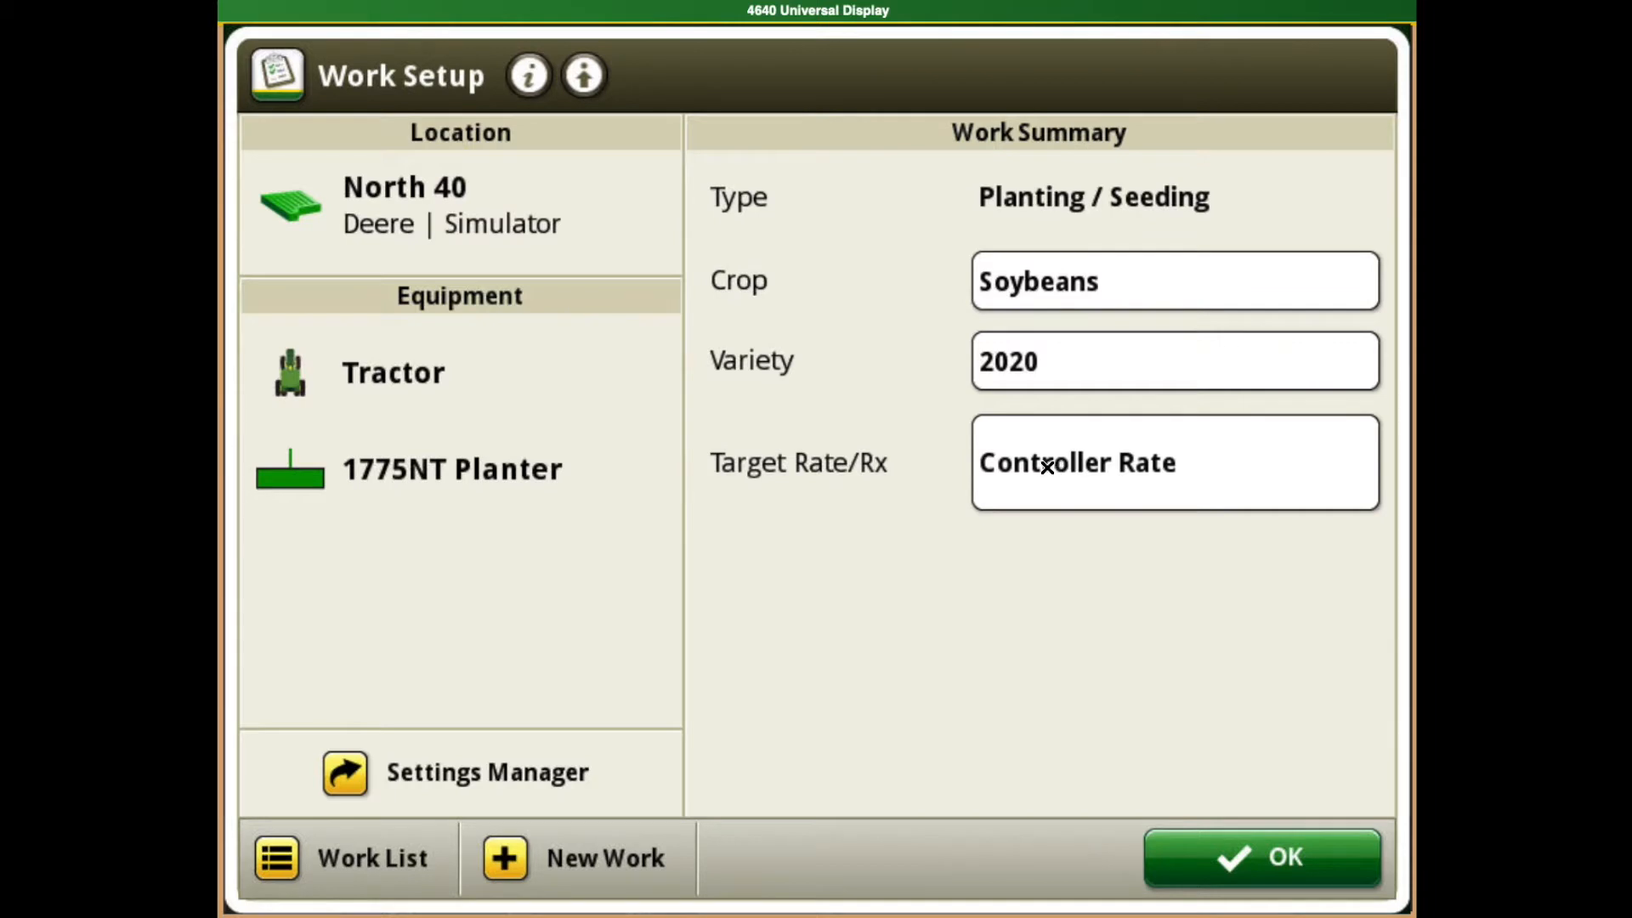
- Switch Target Rate/Rx to Rx and bring up the prescription list
{"action": "left_click", "coordinate": [1174, 463]}
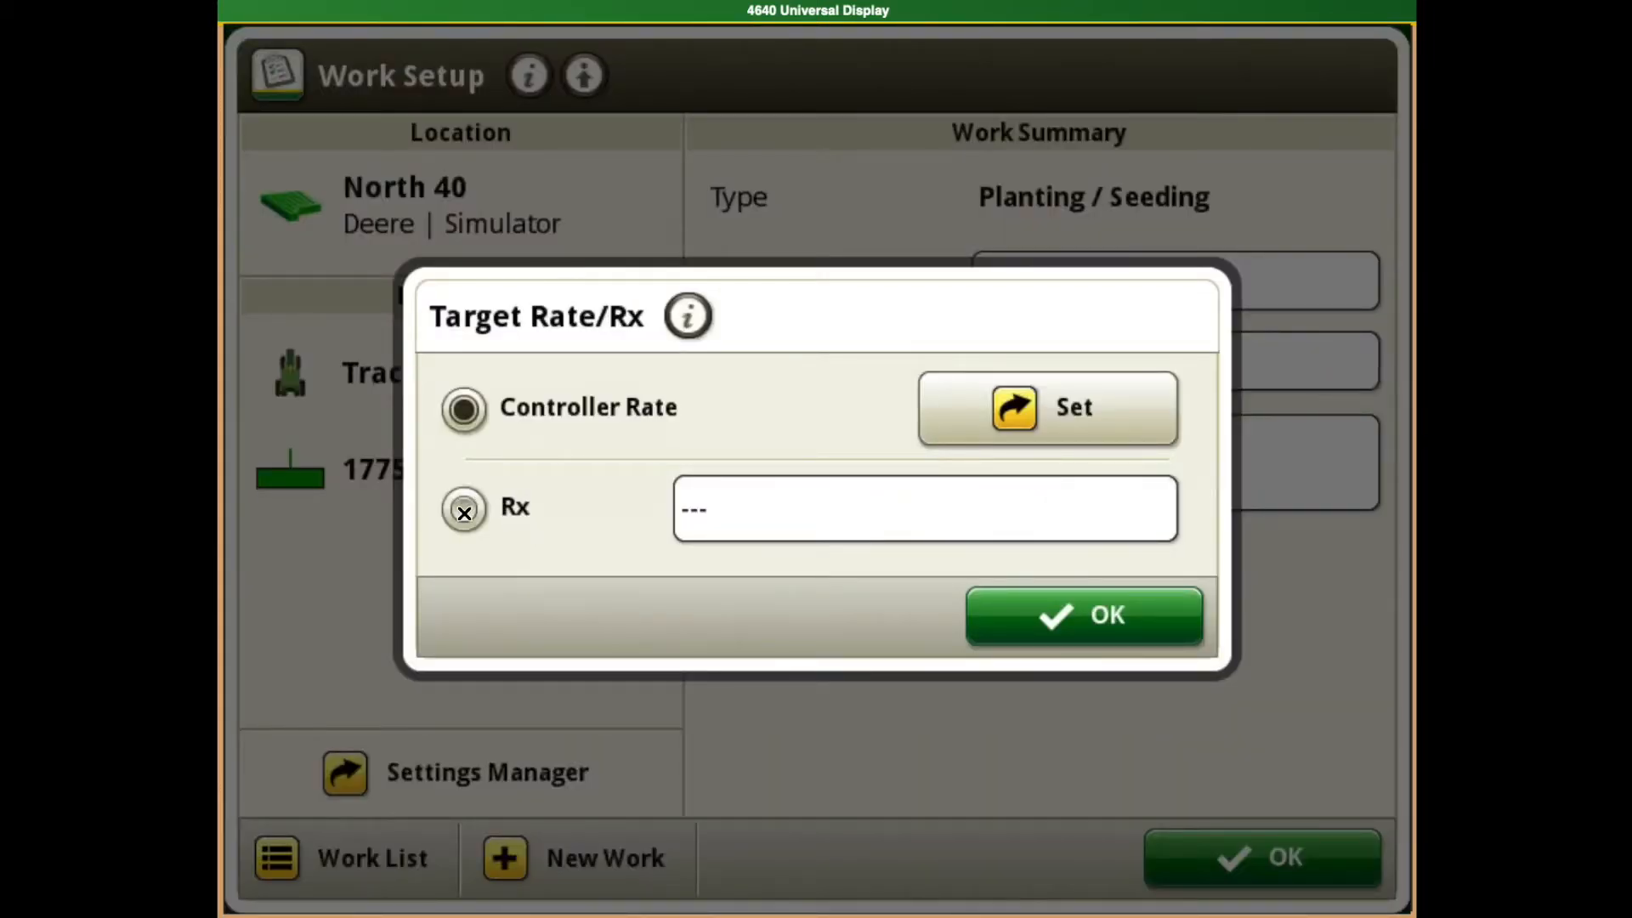
{"action": "left_click", "coordinate": [462, 508]}
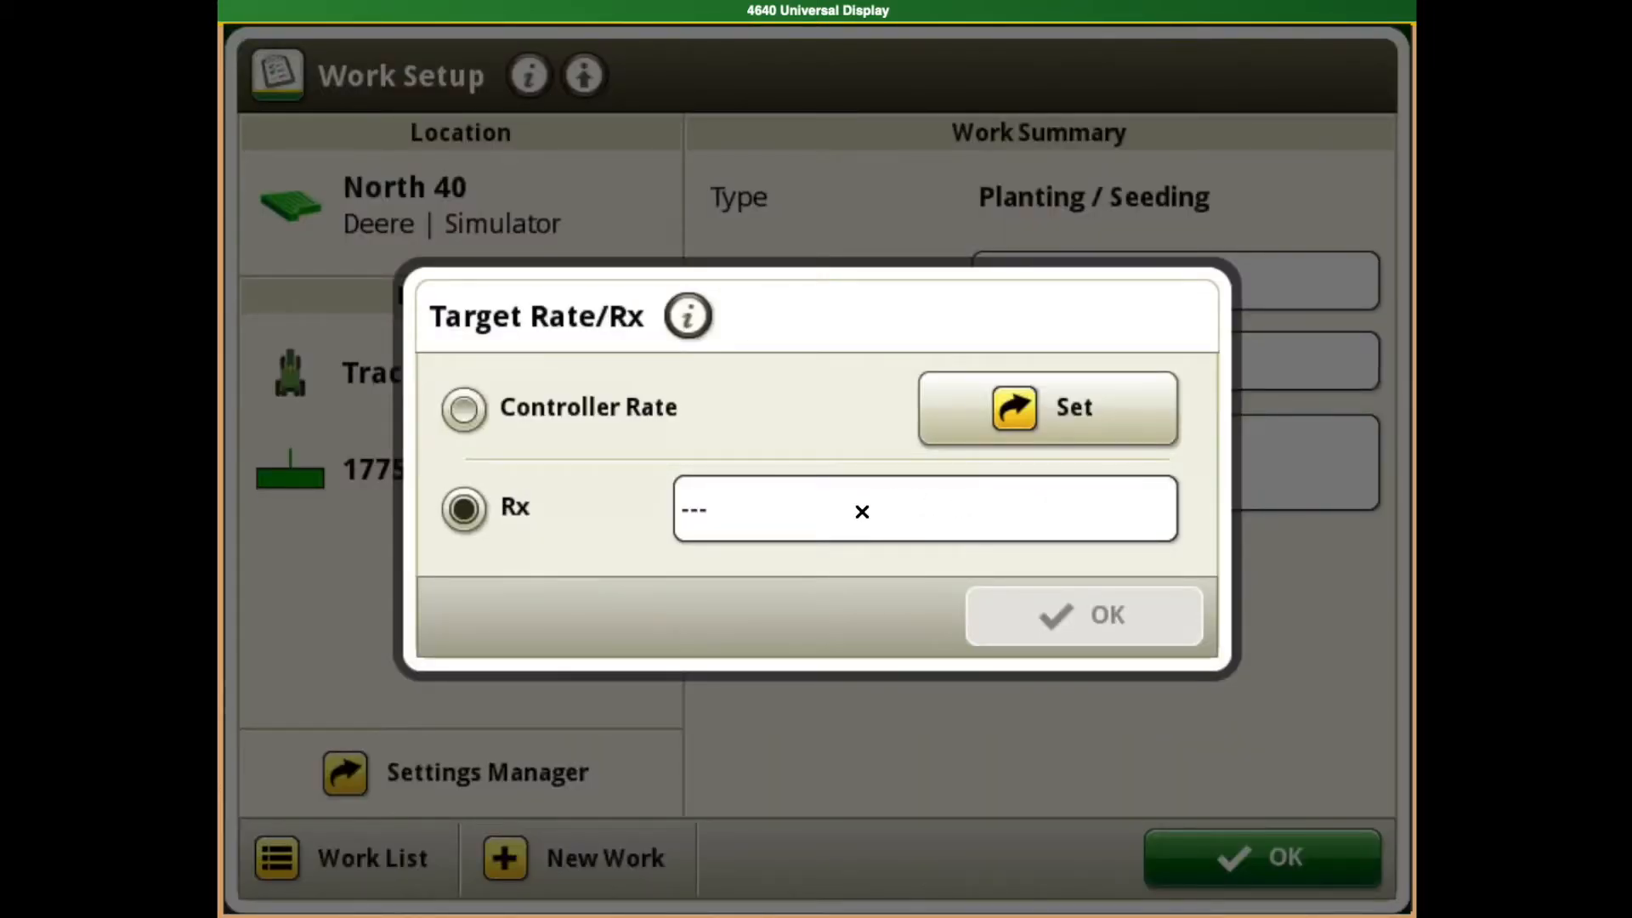
{"action": "left_click", "coordinate": [923, 508]}
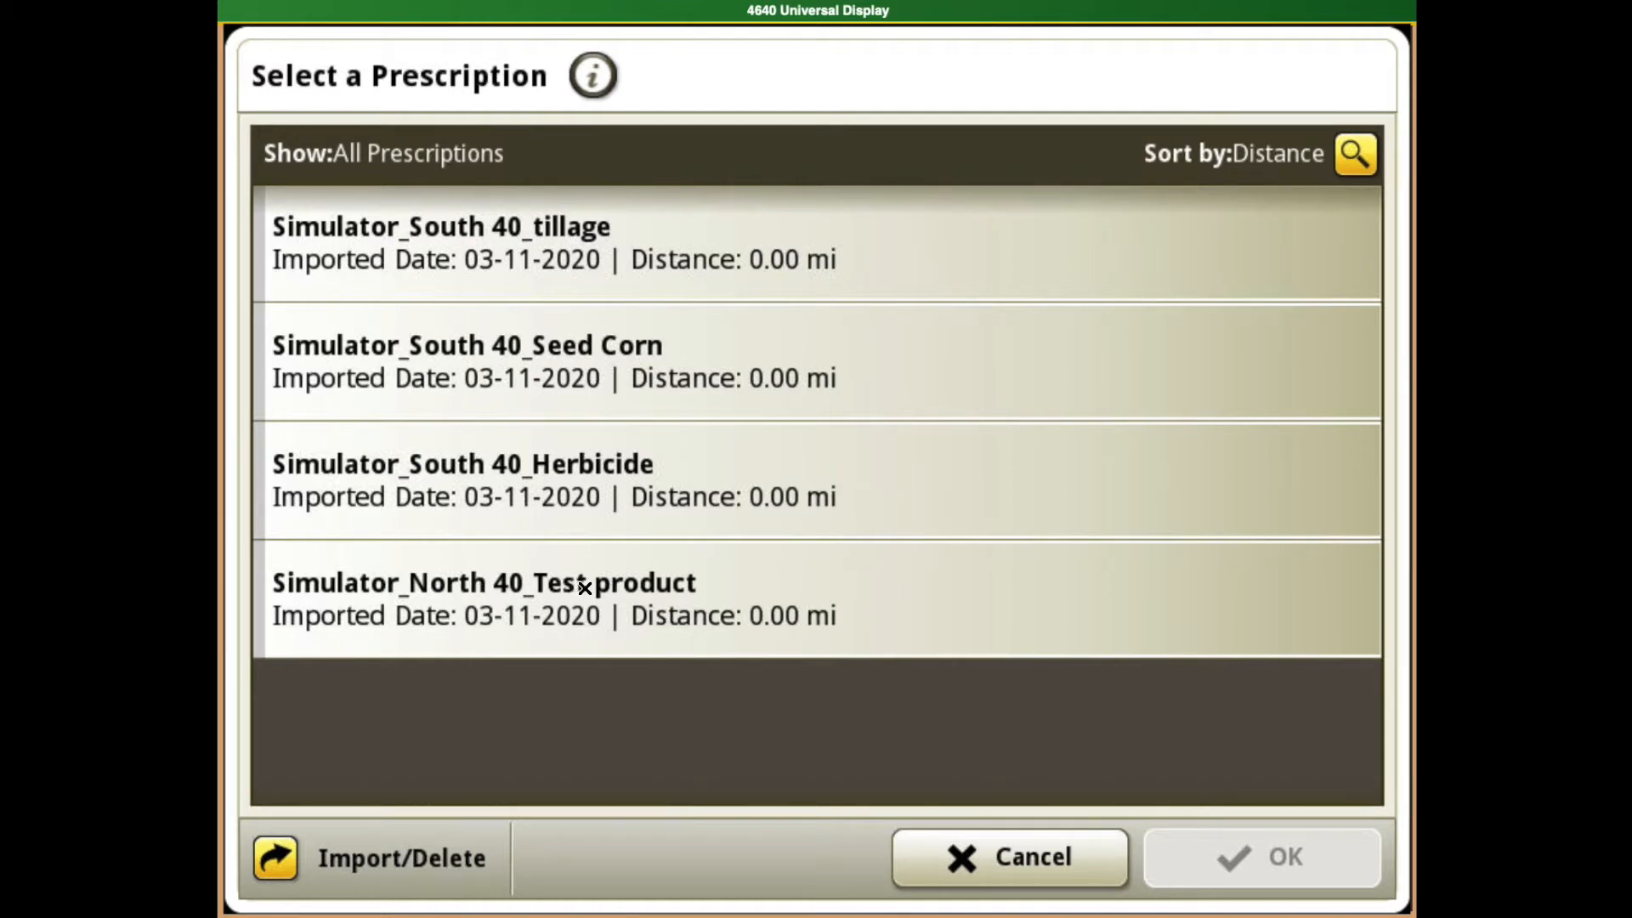
{"action": "mouse_move", "coordinate": [253, 886]}
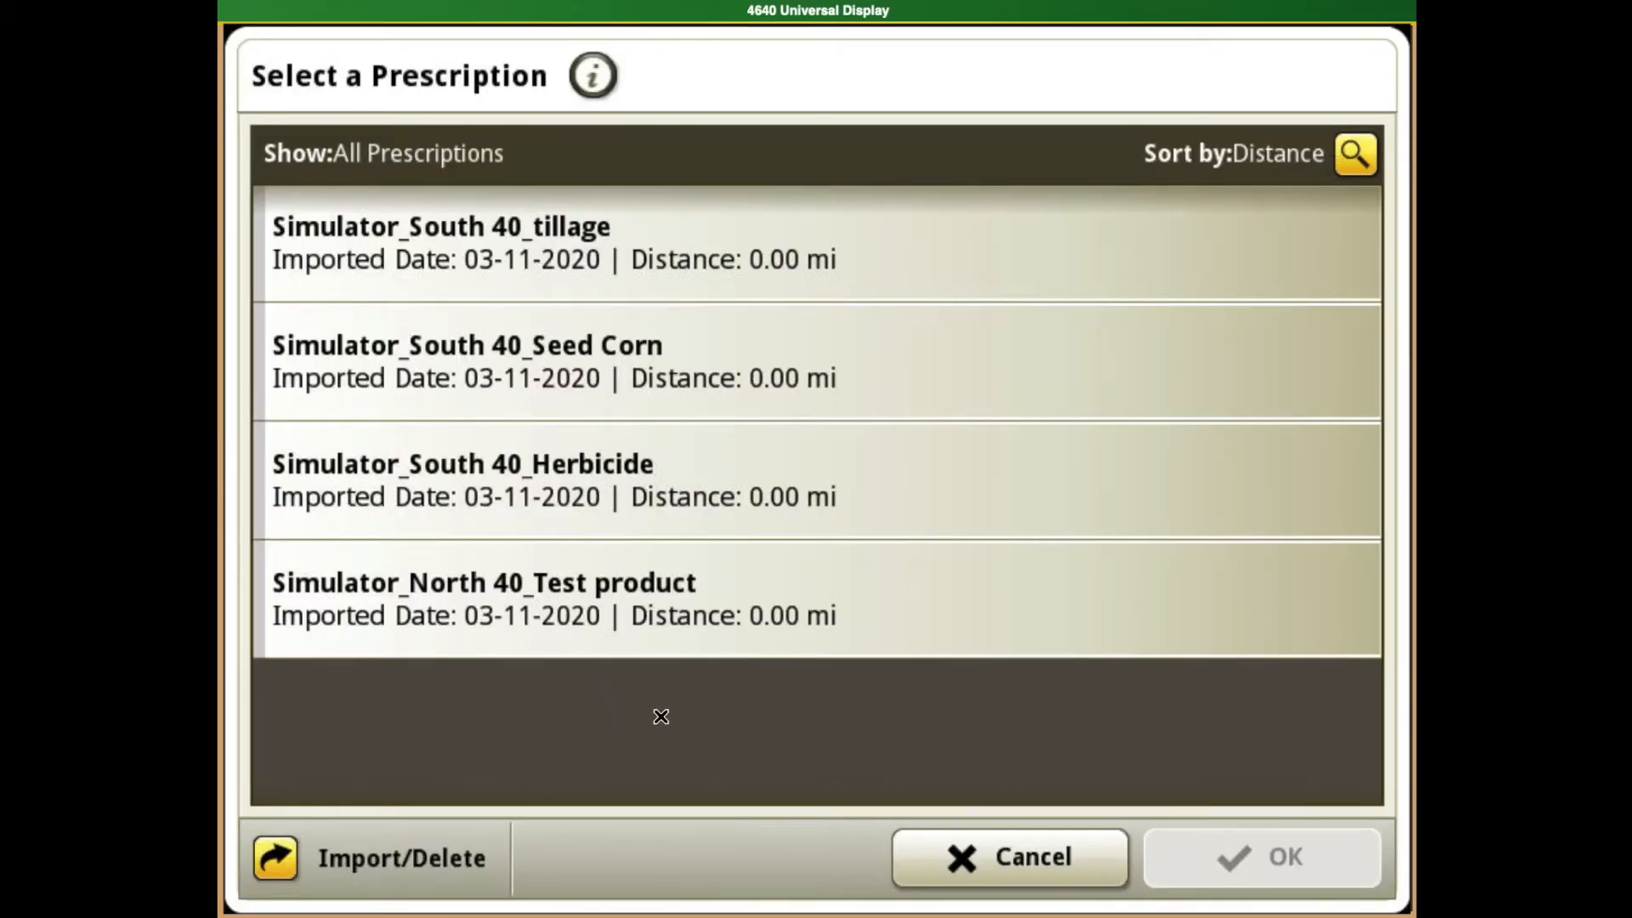
{"action": "mouse_move", "coordinate": [614, 608]}
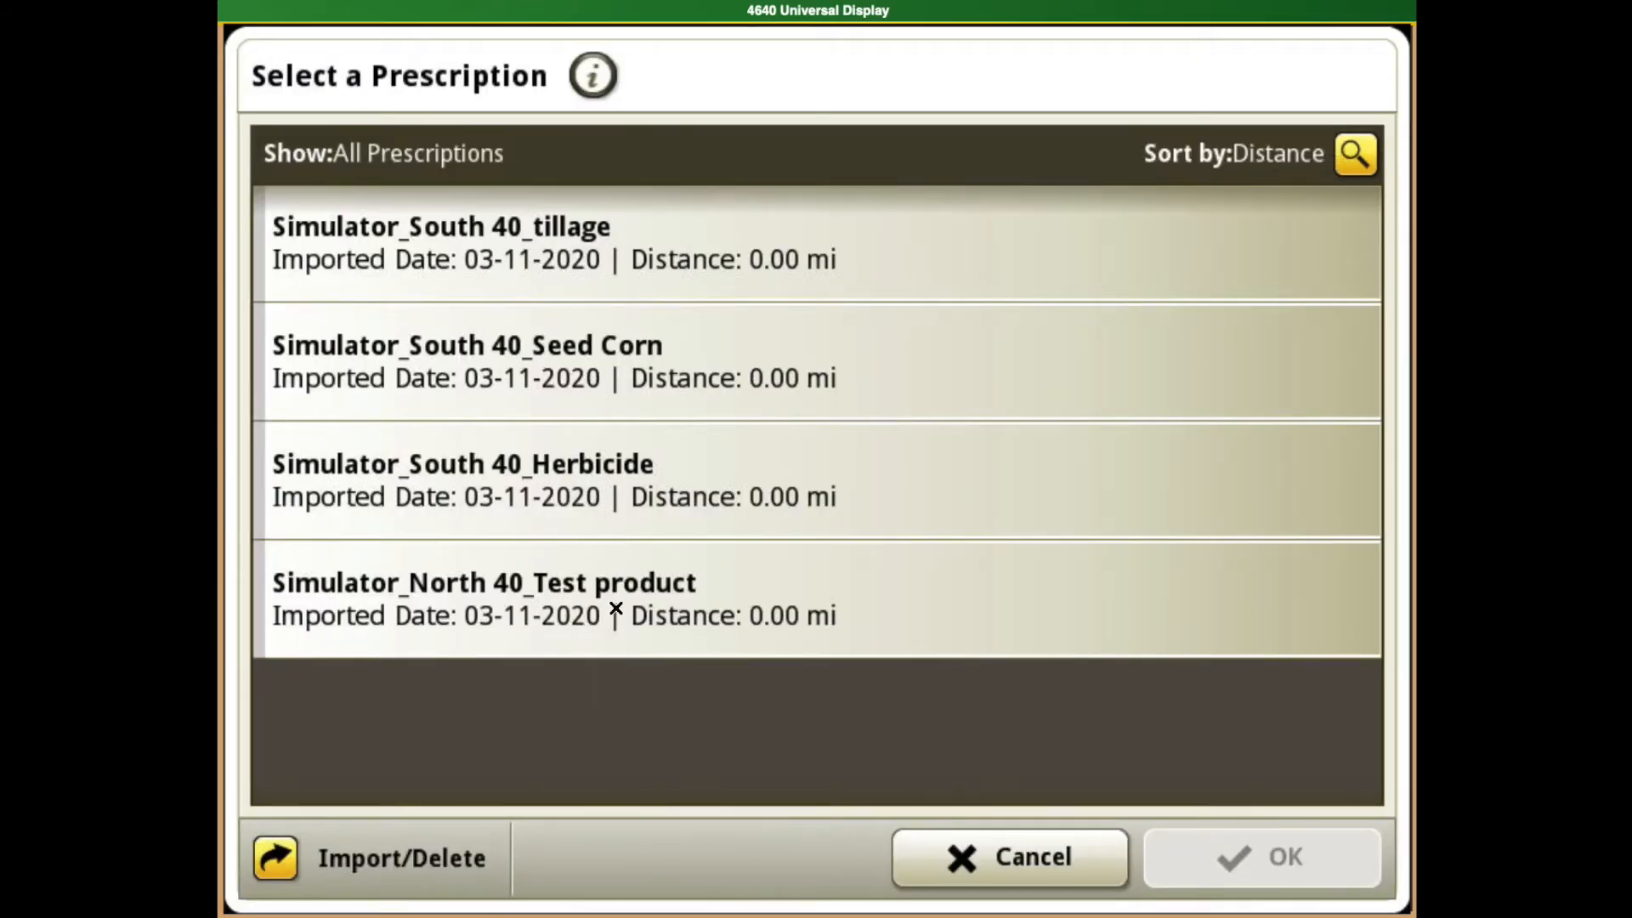
- Select the Simulator_North 40_Test product prescription and confirm it with OK
{"action": "left_click", "coordinate": [573, 596]}
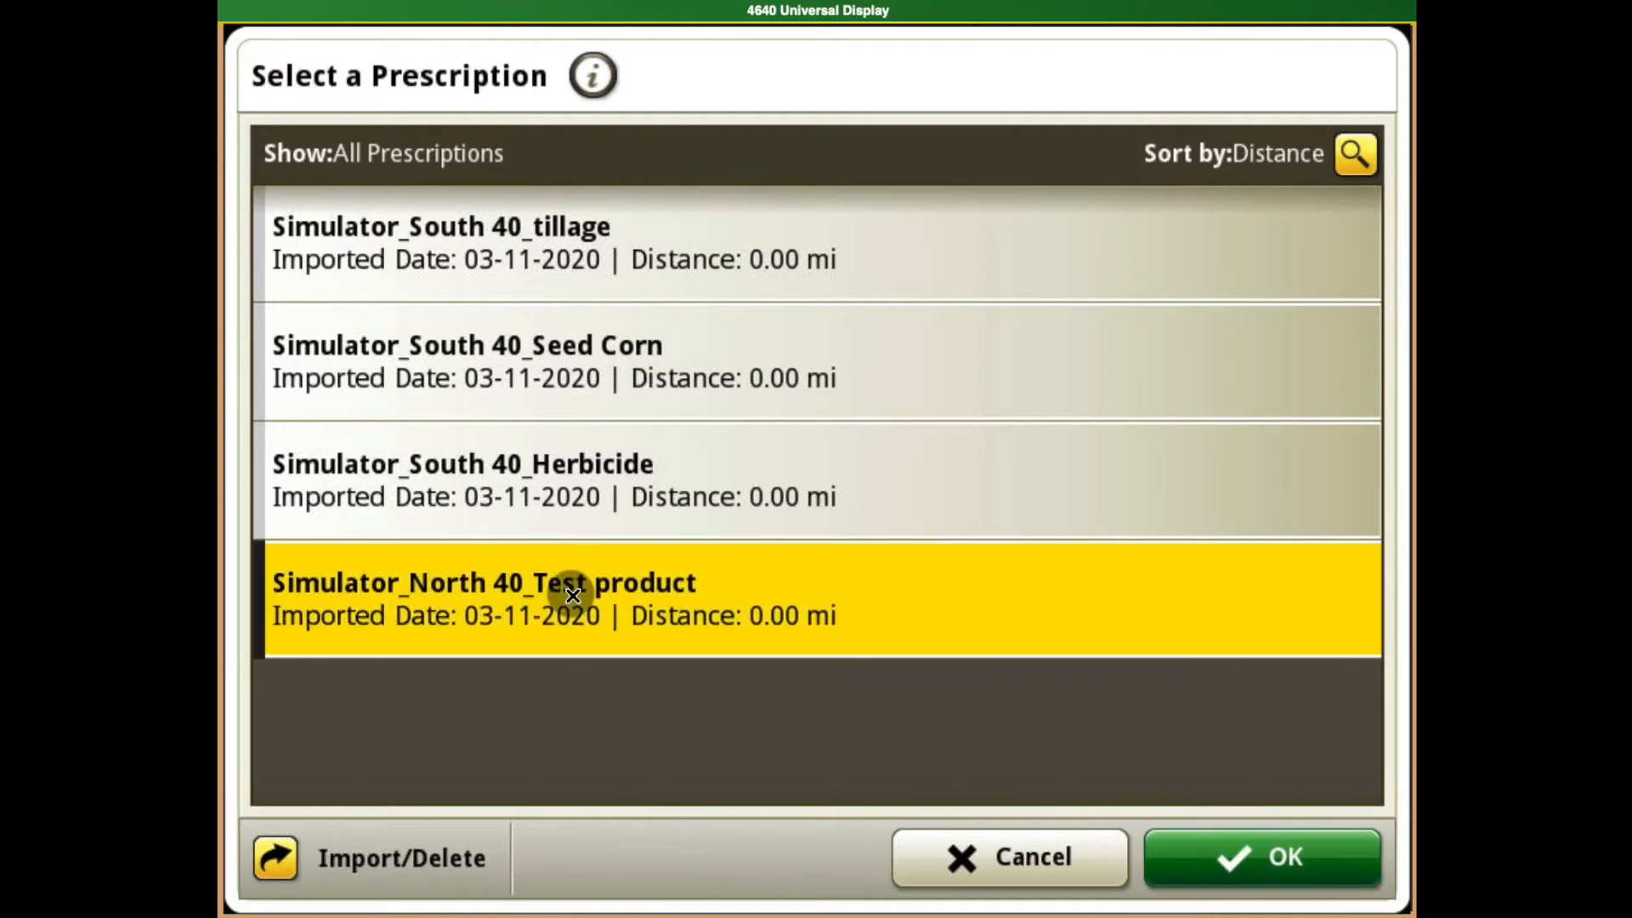
{"action": "left_click", "coordinate": [1259, 856]}
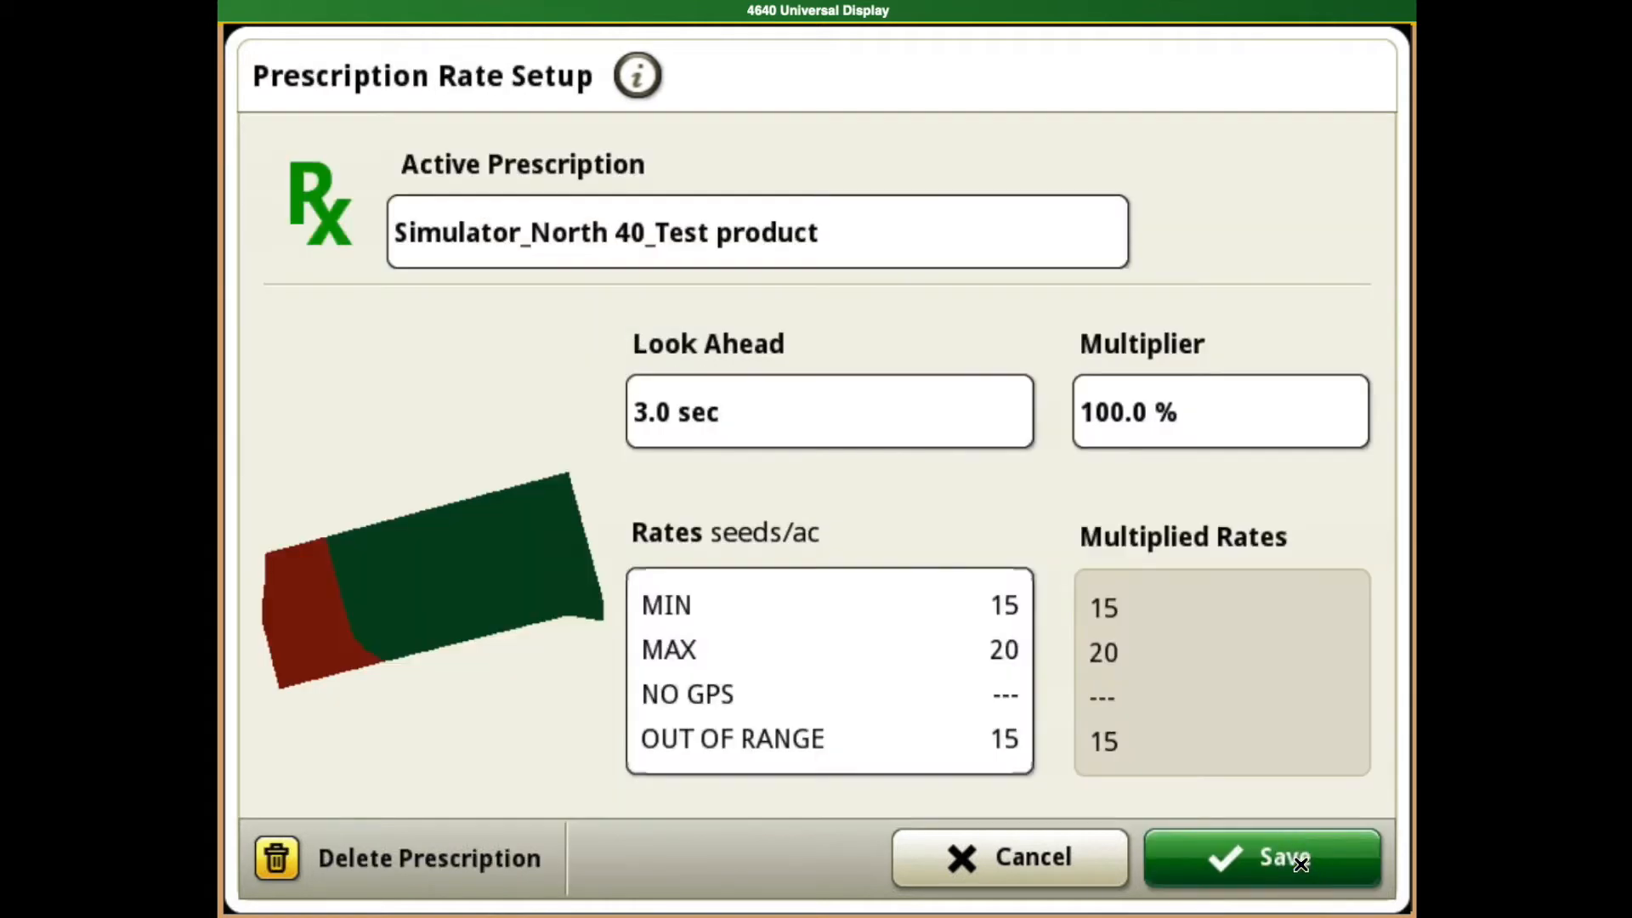
{"action": "mouse_move", "coordinate": [481, 219]}
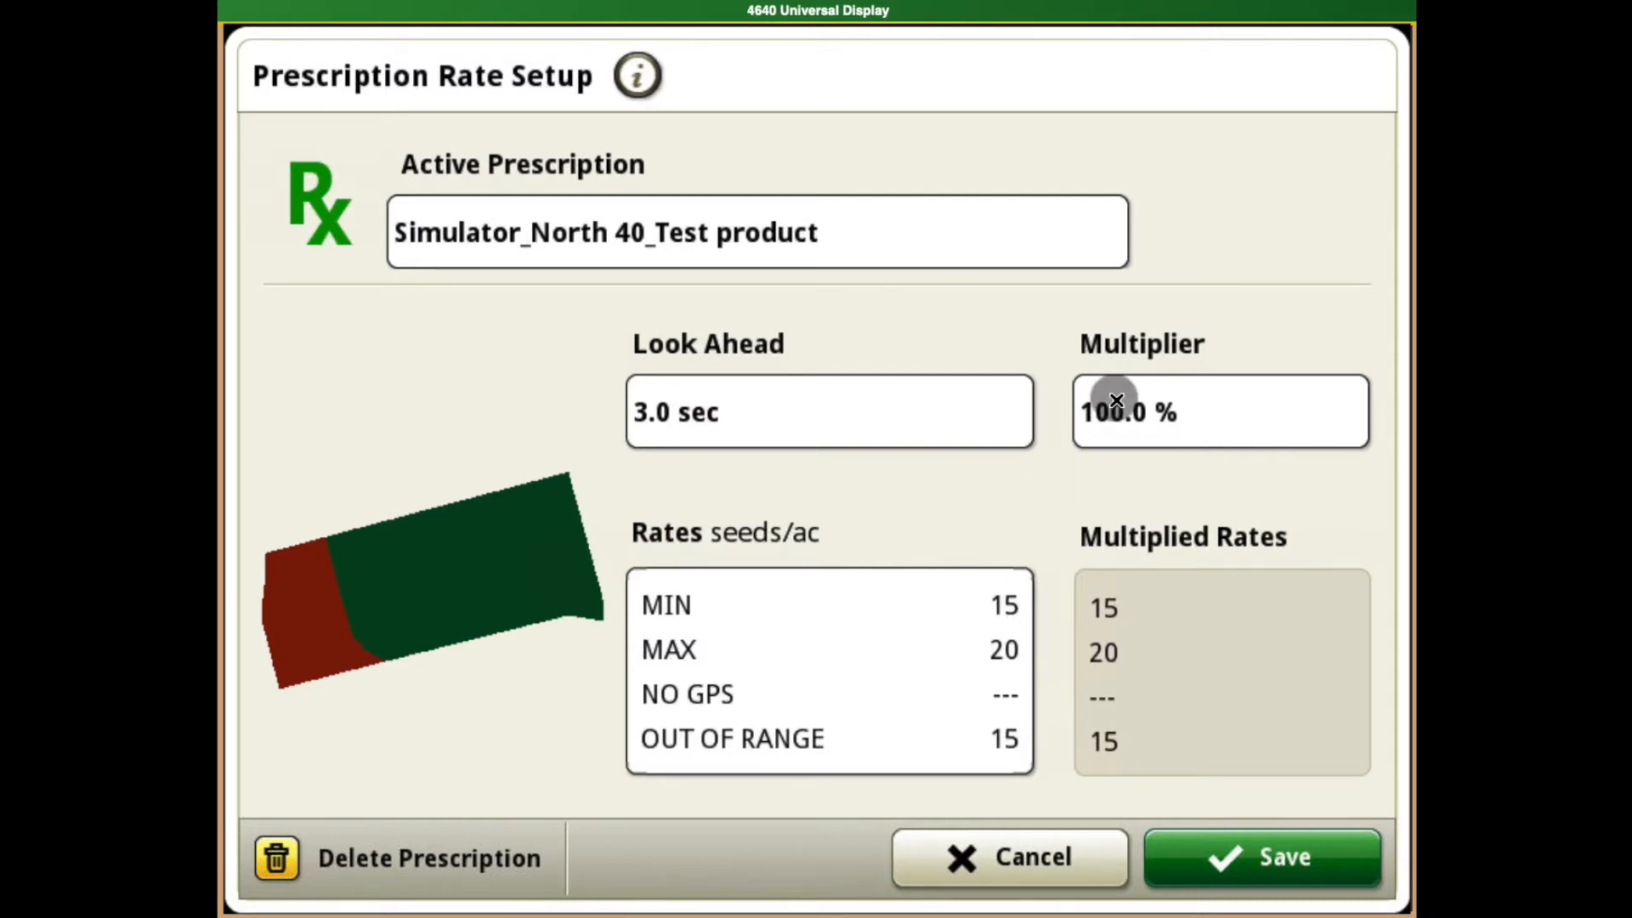
- Set the prescription rate multiplier to 105%
{"action": "left_click", "coordinate": [1220, 411]}
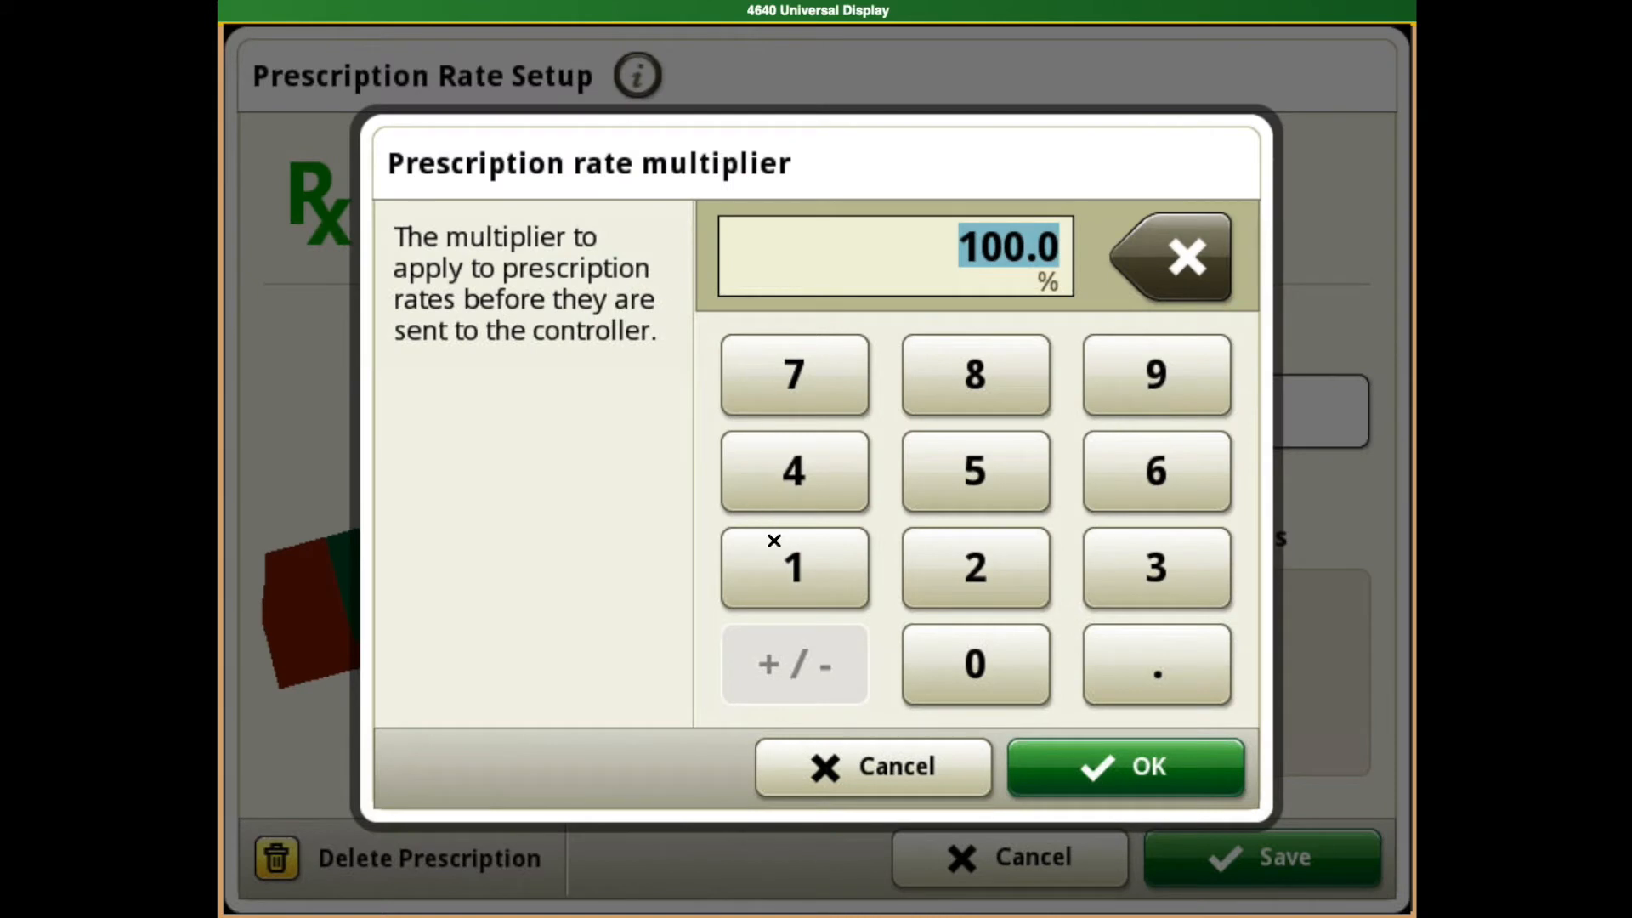
{"action": "left_click", "coordinate": [974, 471]}
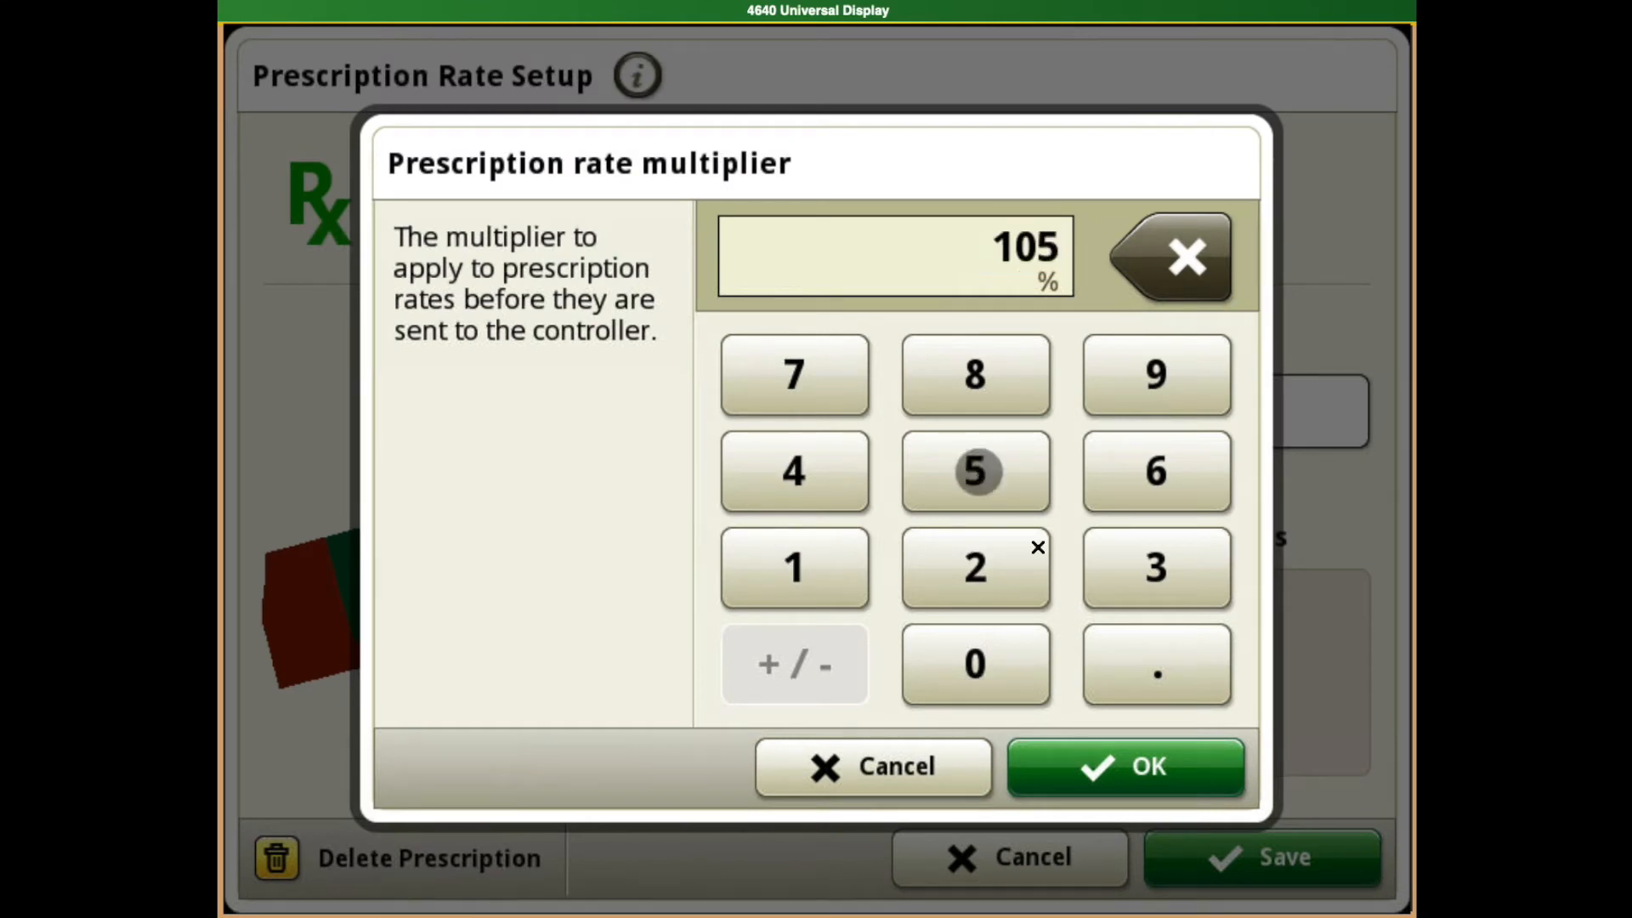
{"action": "left_click", "coordinate": [1124, 766]}
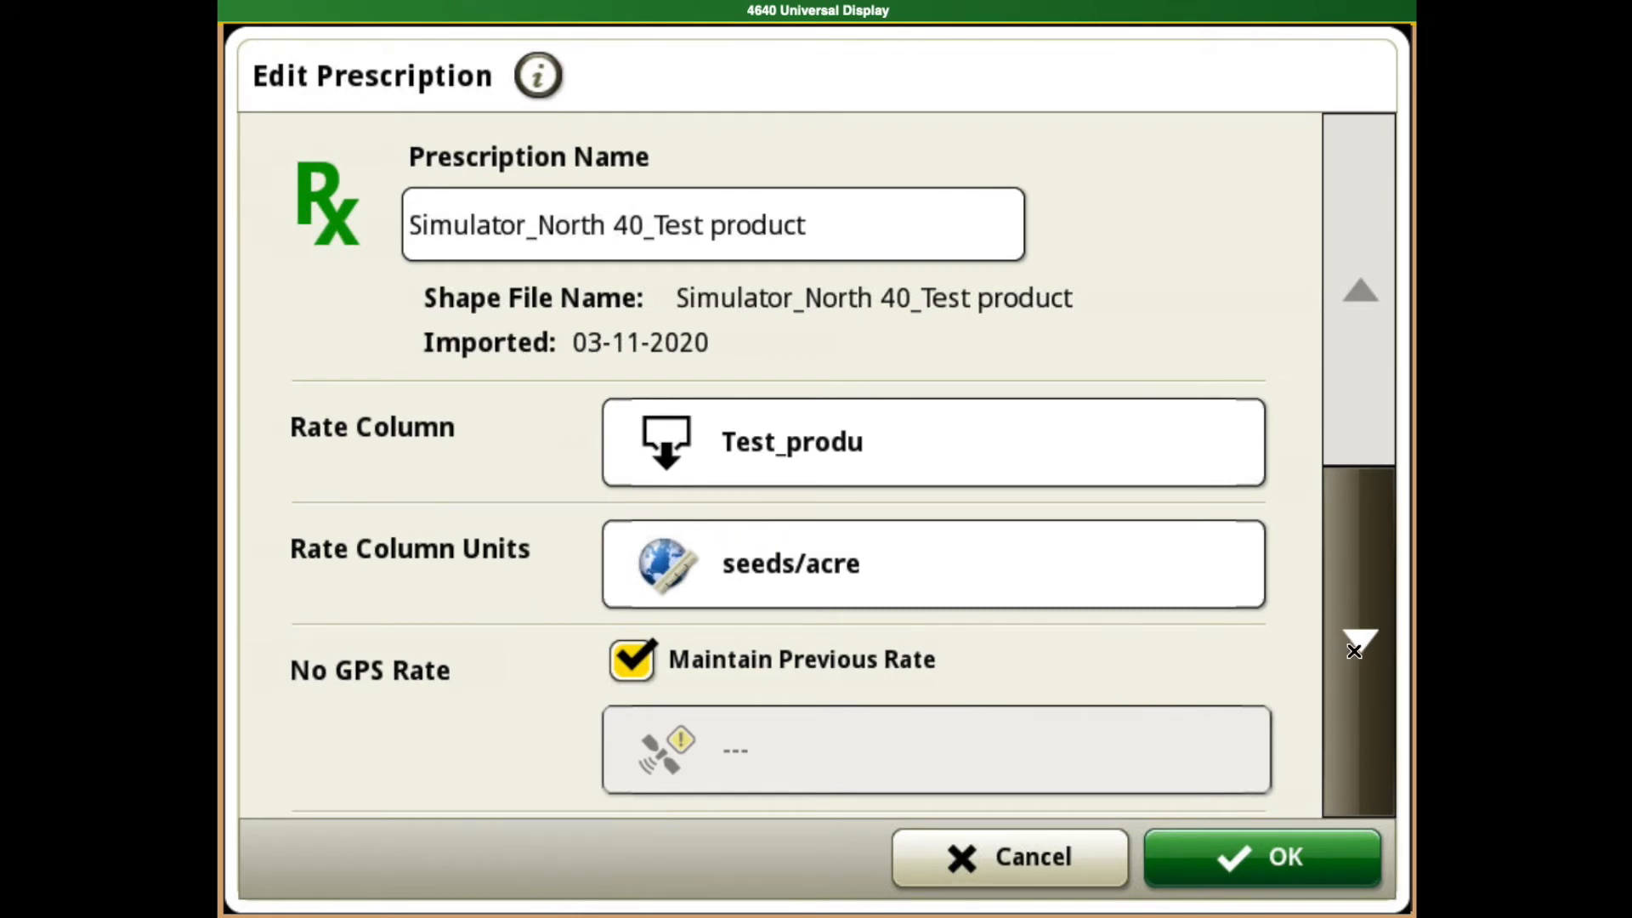
- Set a fixed No GPS Rate of 15 seeds/ac and apply the prescription edits
{"action": "scroll", "scroll_direction": "down", "scroll_amount": 3}
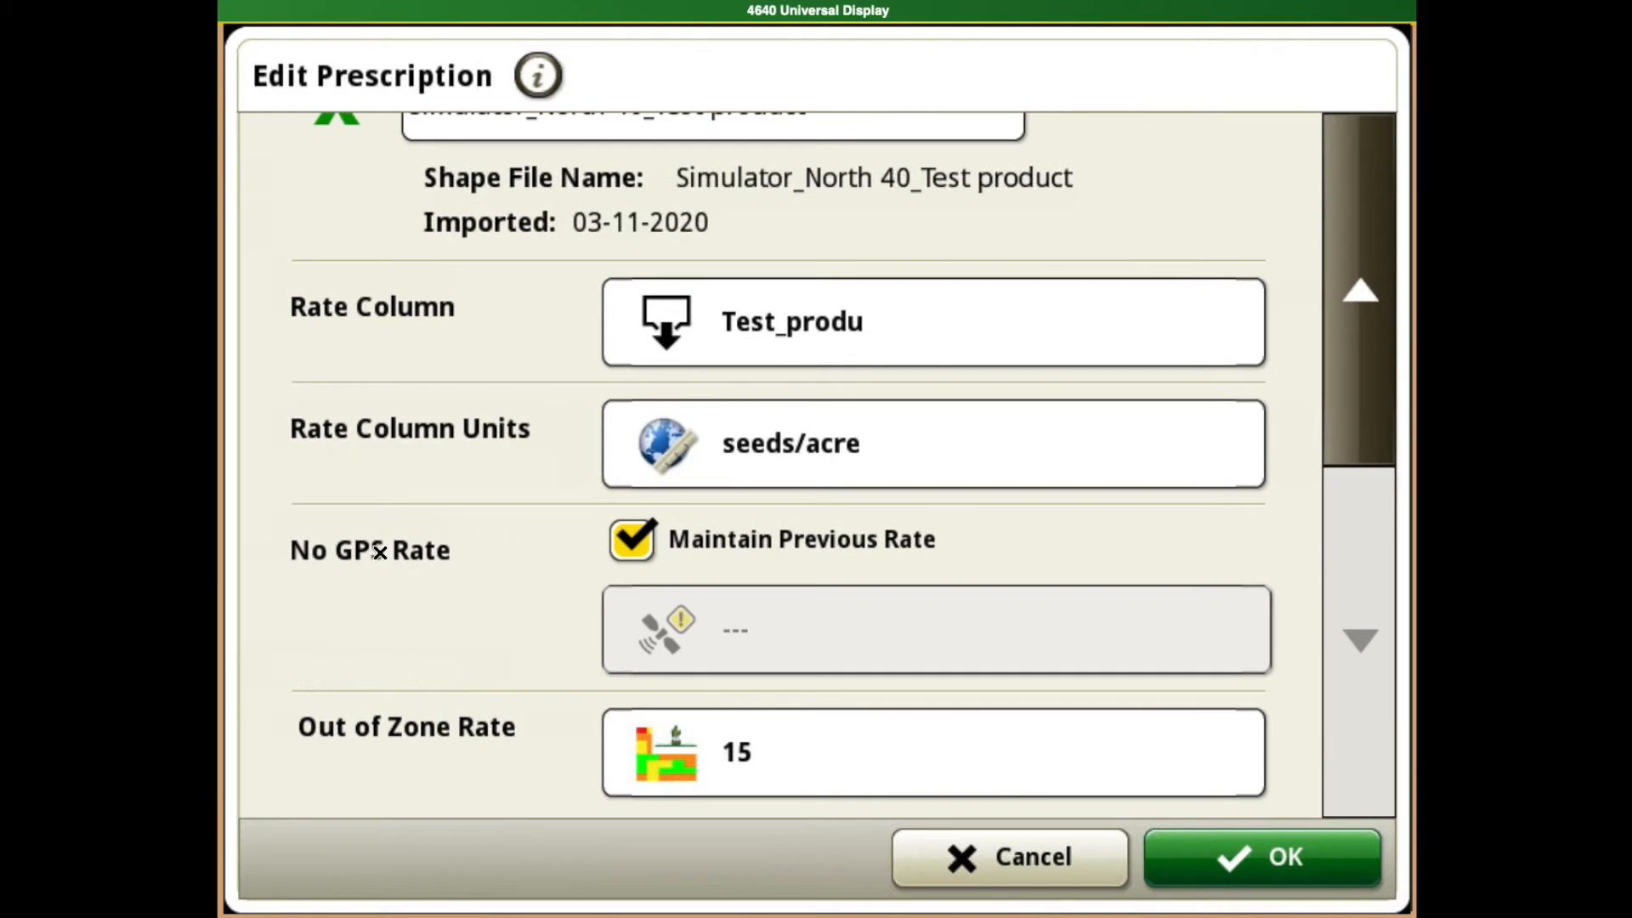
{"action": "mouse_move", "coordinate": [460, 739]}
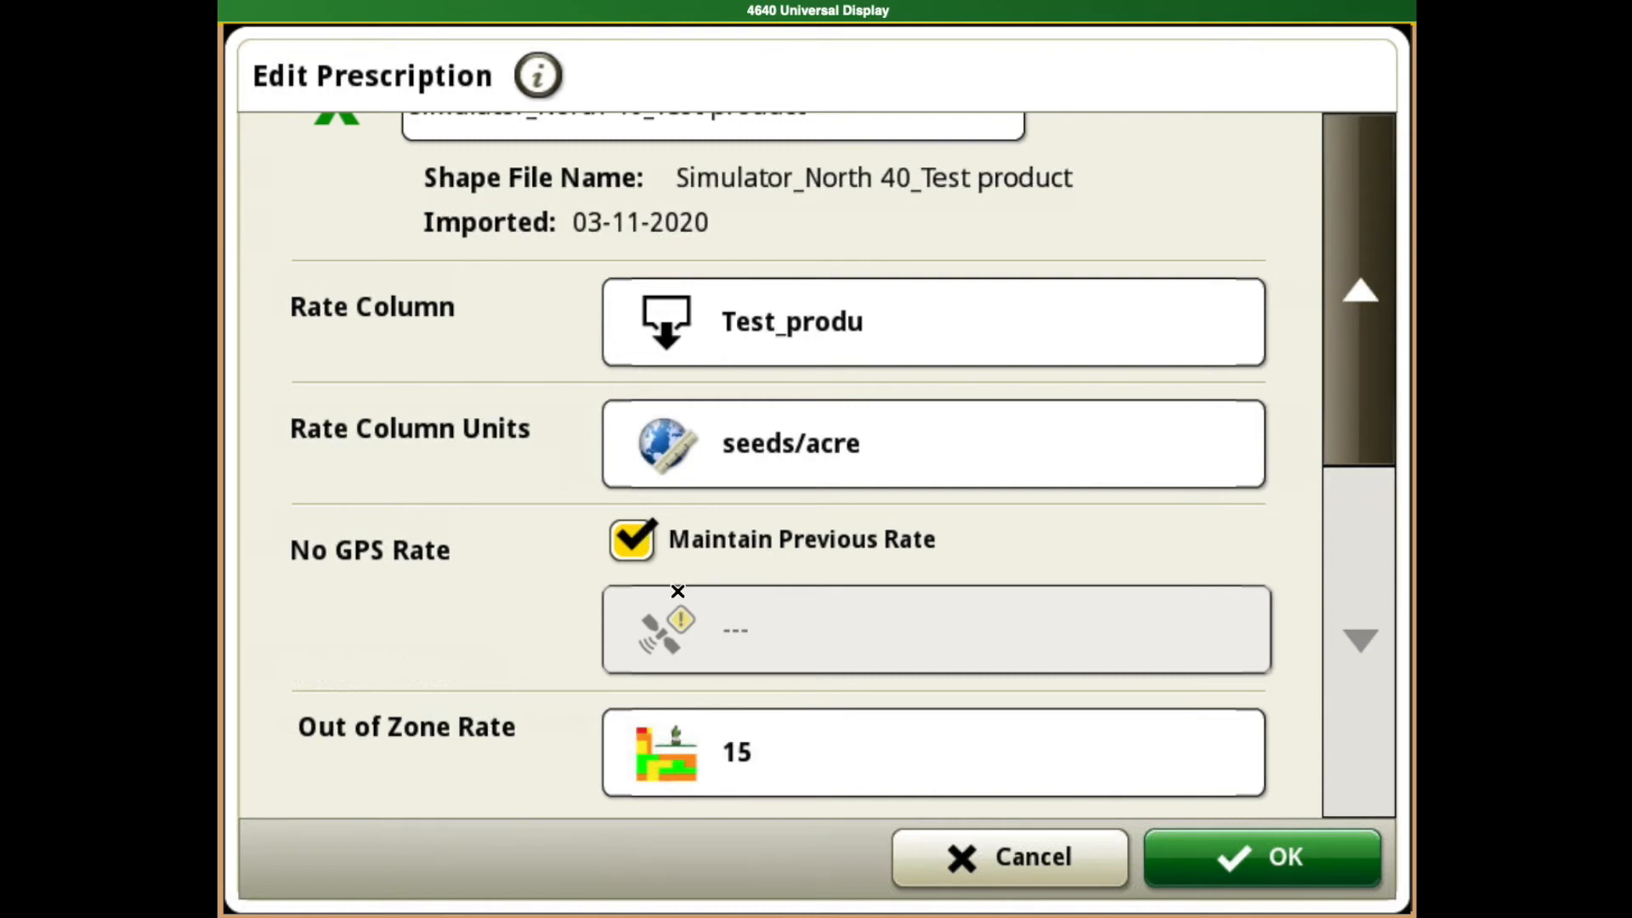
{"action": "mouse_move", "coordinate": [452, 716]}
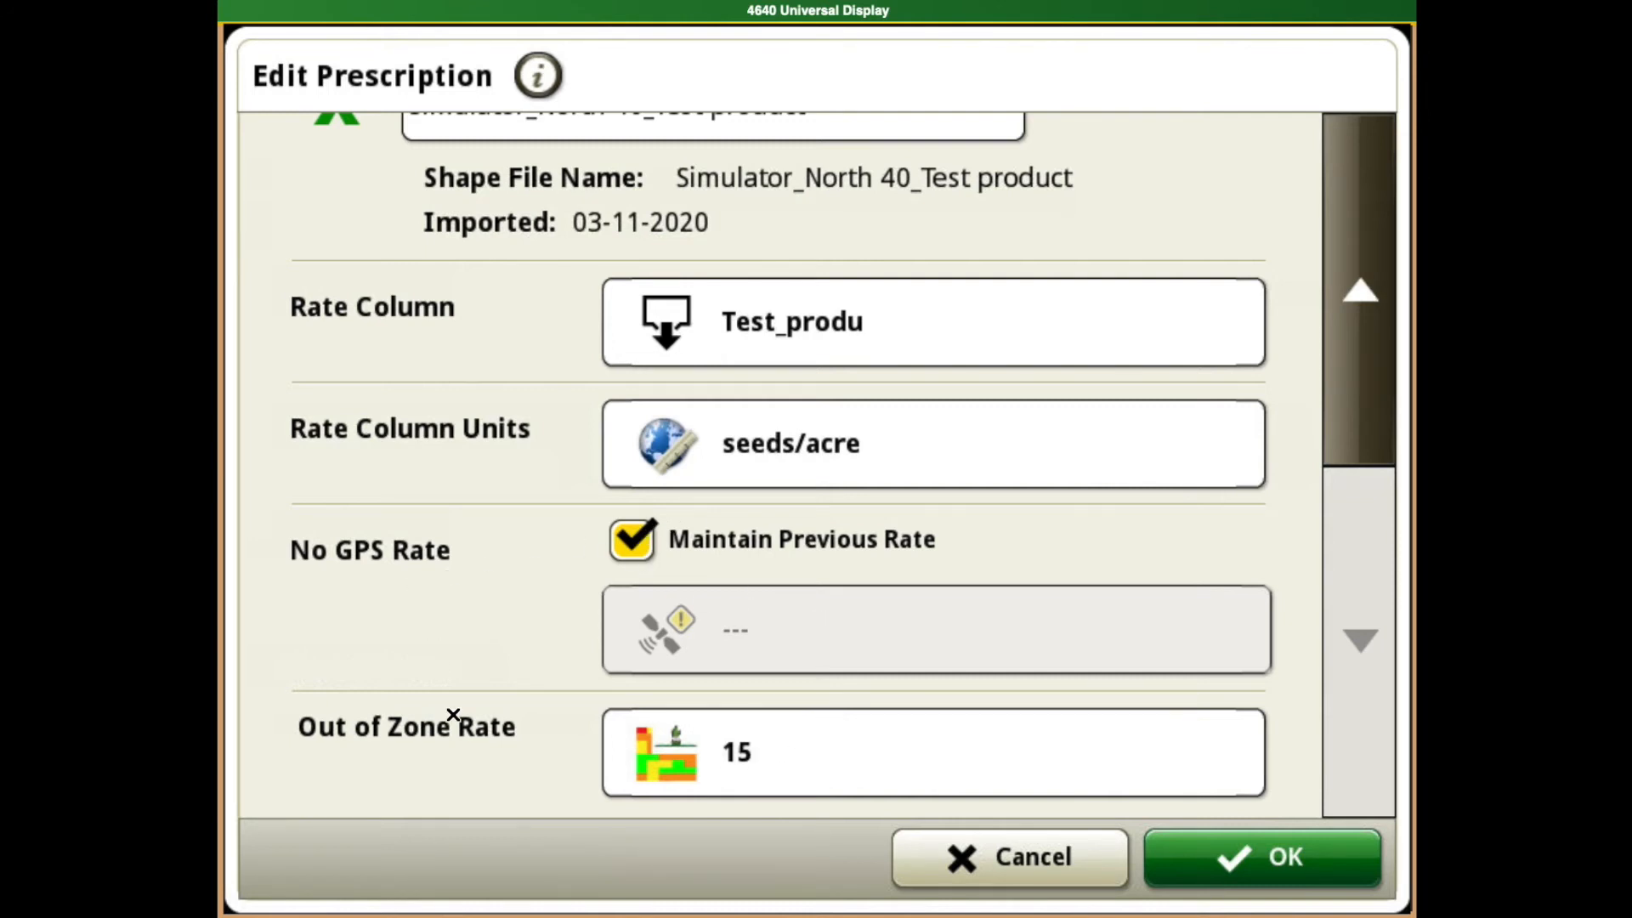
{"action": "mouse_move", "coordinate": [546, 748]}
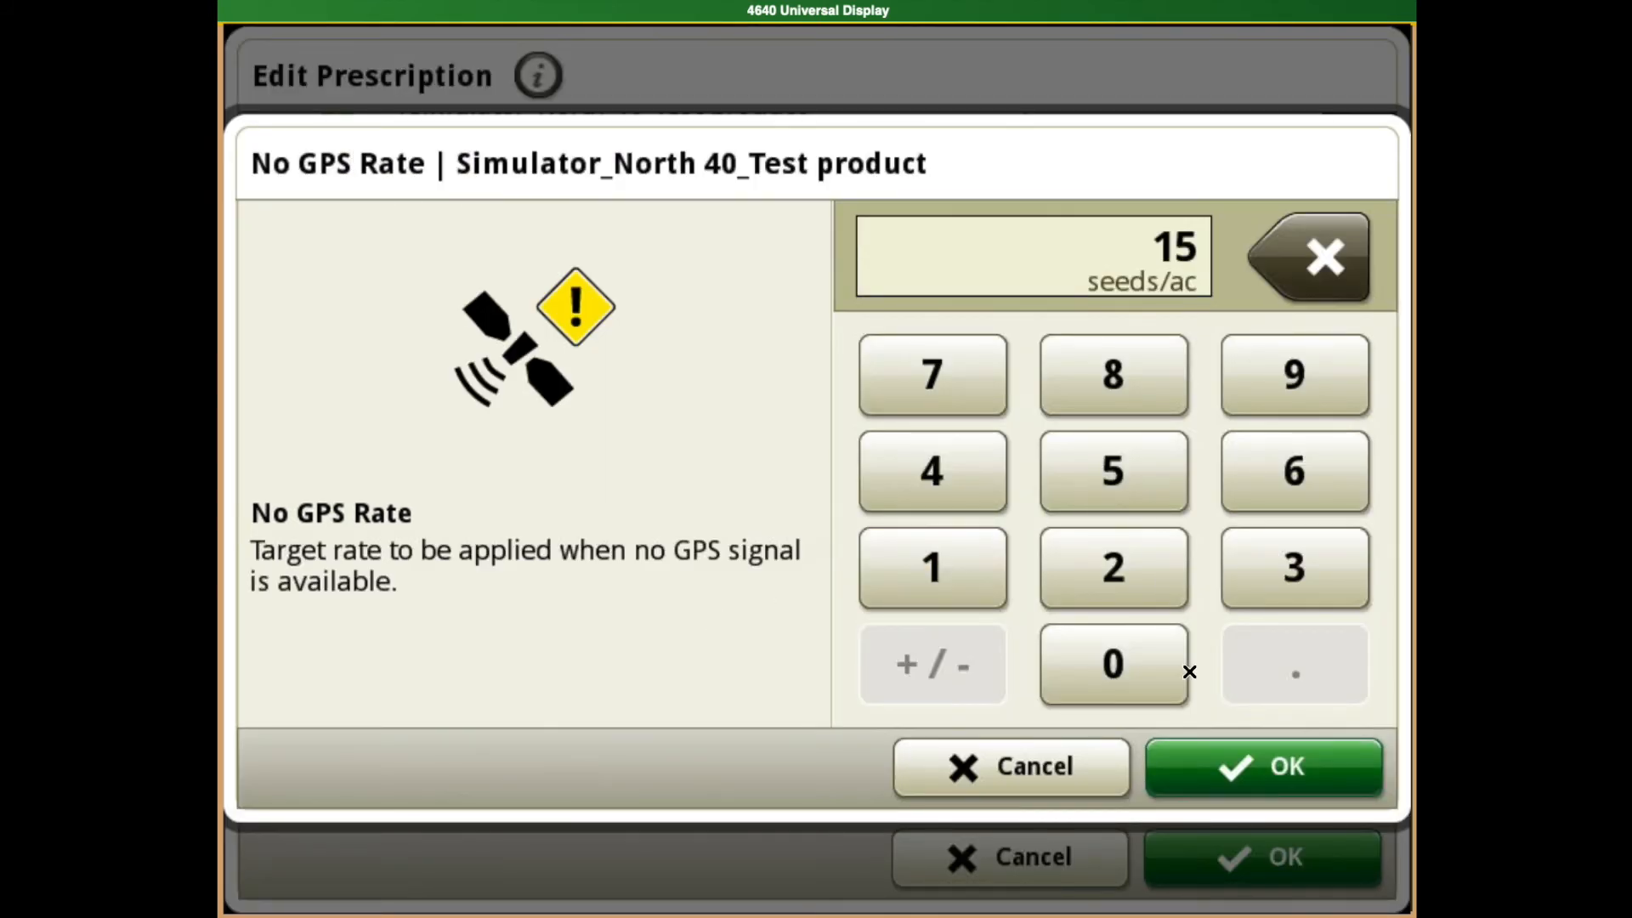
{"action": "left_click", "coordinate": [1263, 767]}
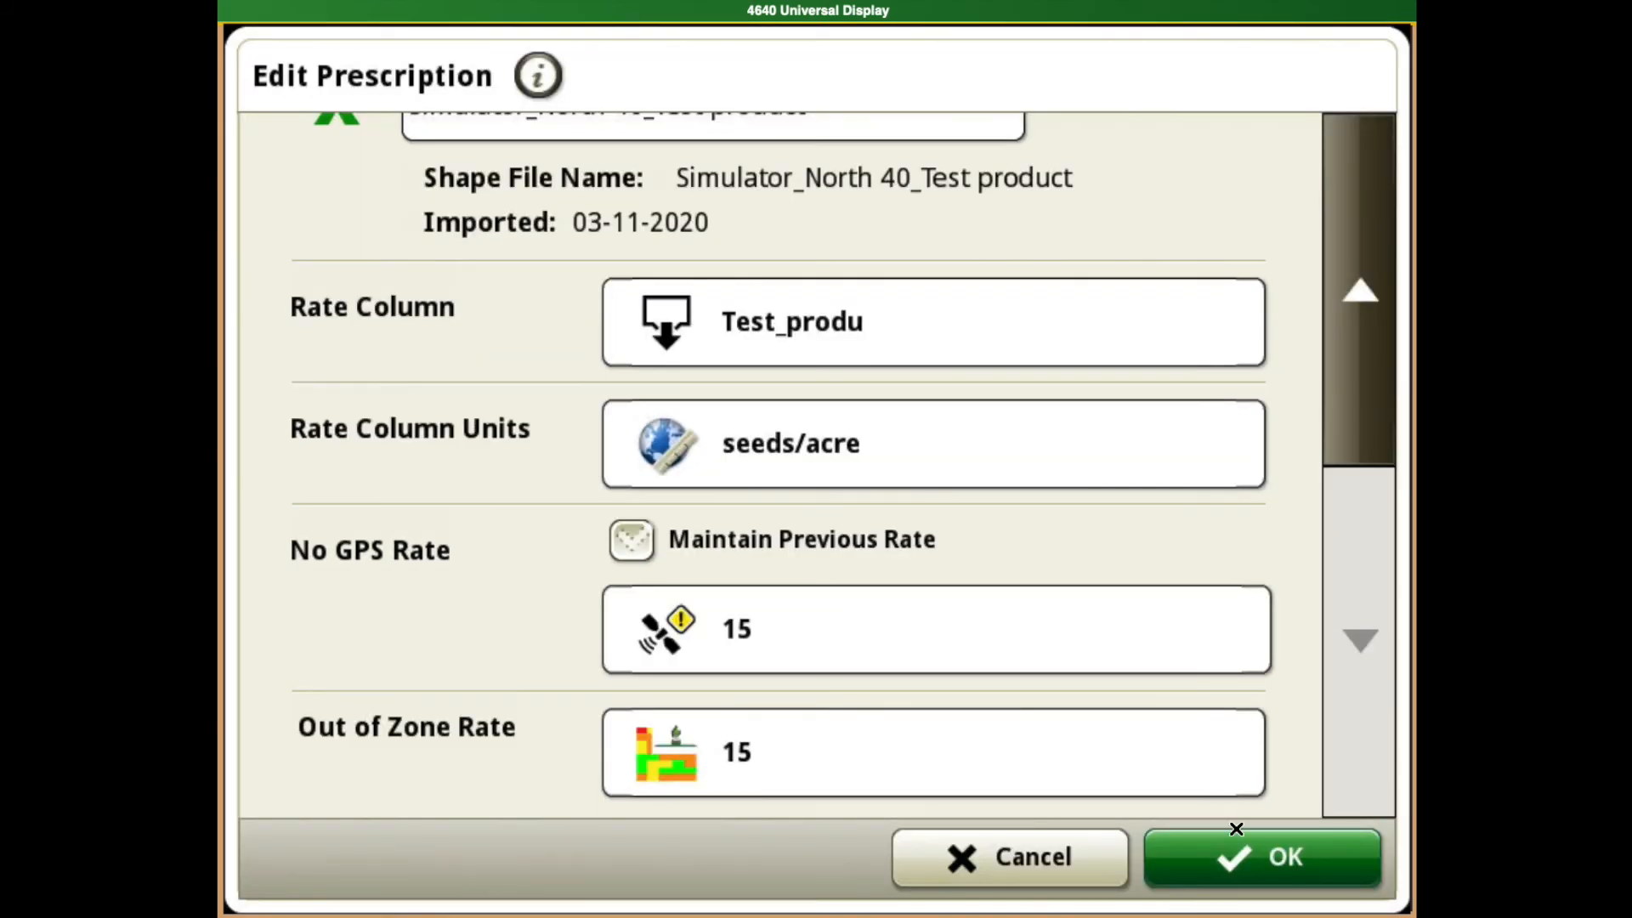
{"action": "left_click", "coordinate": [1261, 857]}
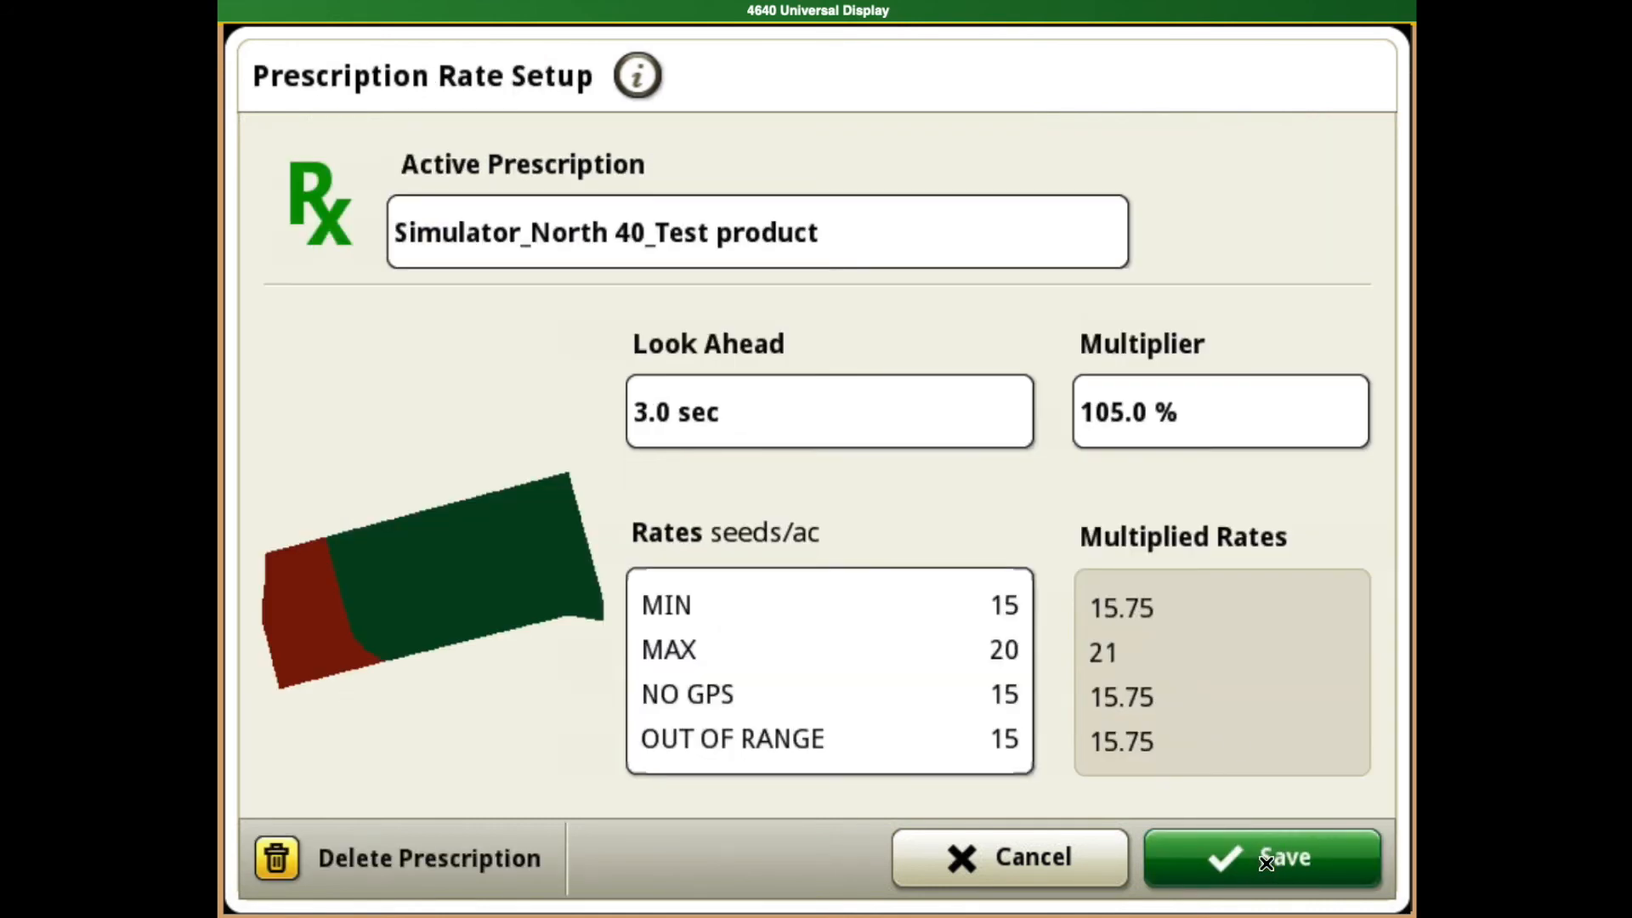
{"action": "mouse_move", "coordinate": [1124, 690]}
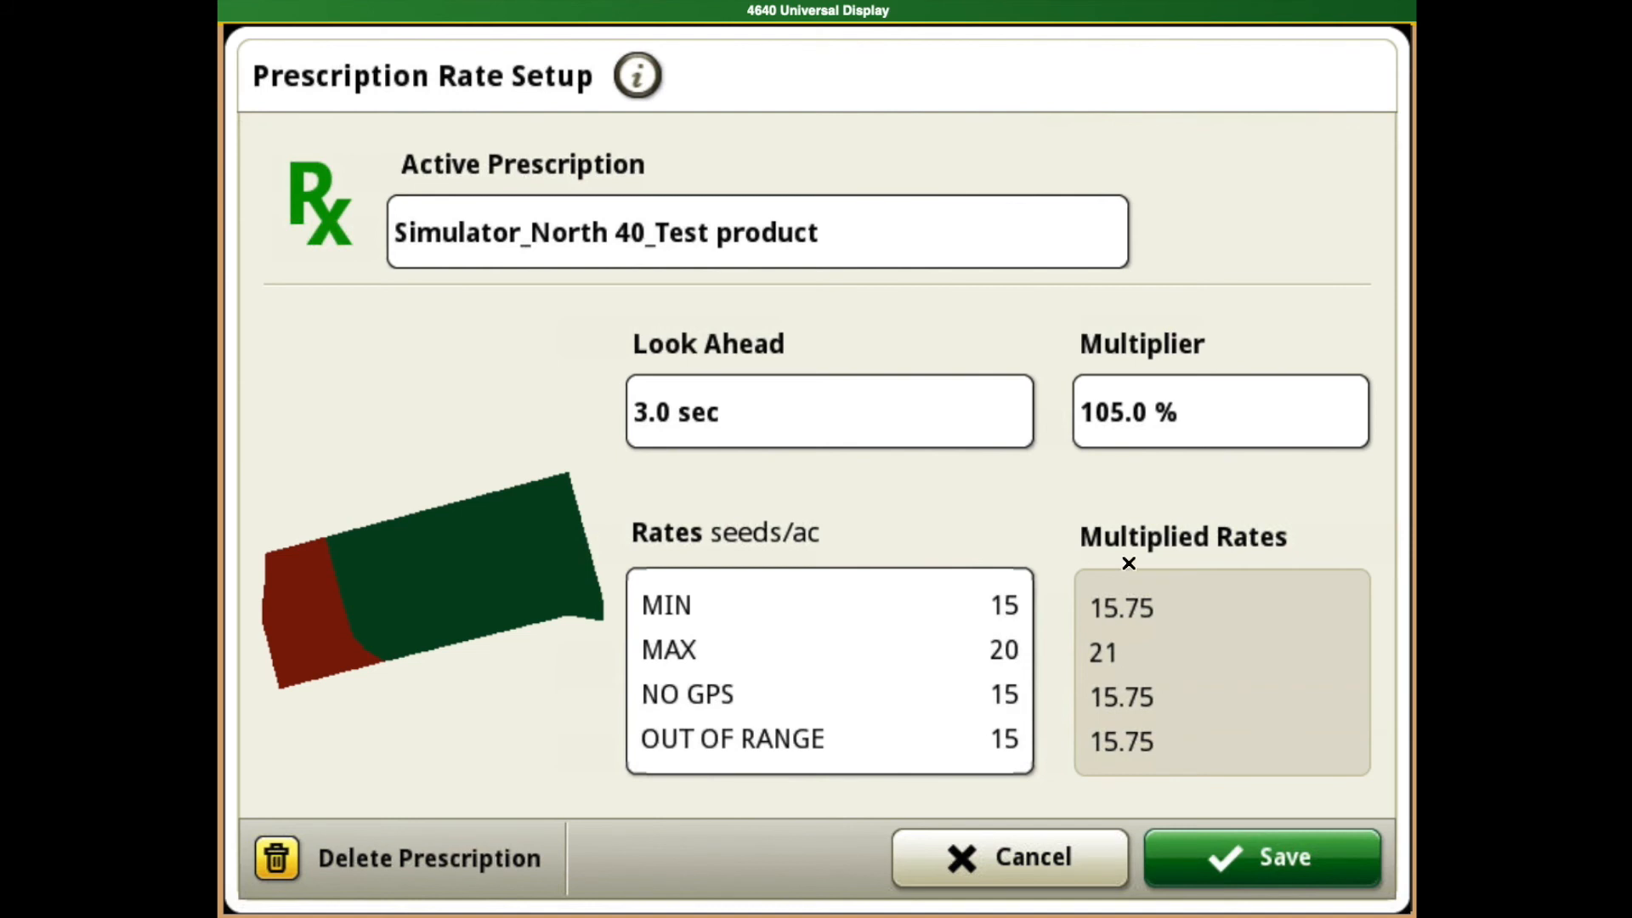
{"action": "mouse_move", "coordinate": [1229, 858]}
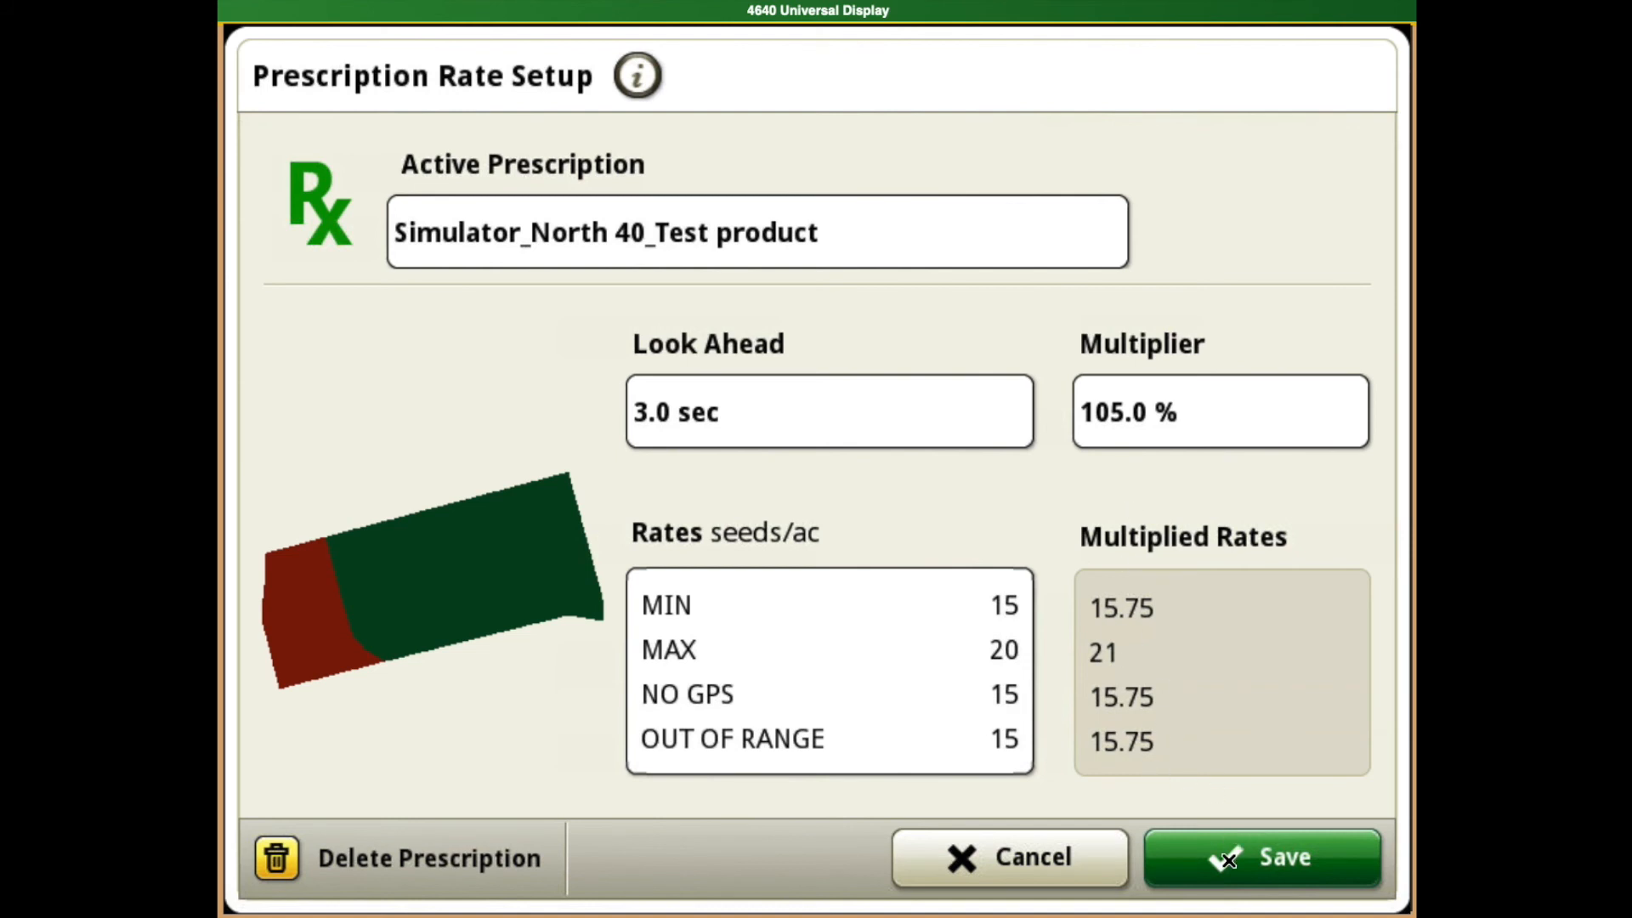
- Save the prescription rate setup, returning to Work Setup with the North 40 test prescription as target
{"action": "left_click", "coordinate": [1259, 856]}
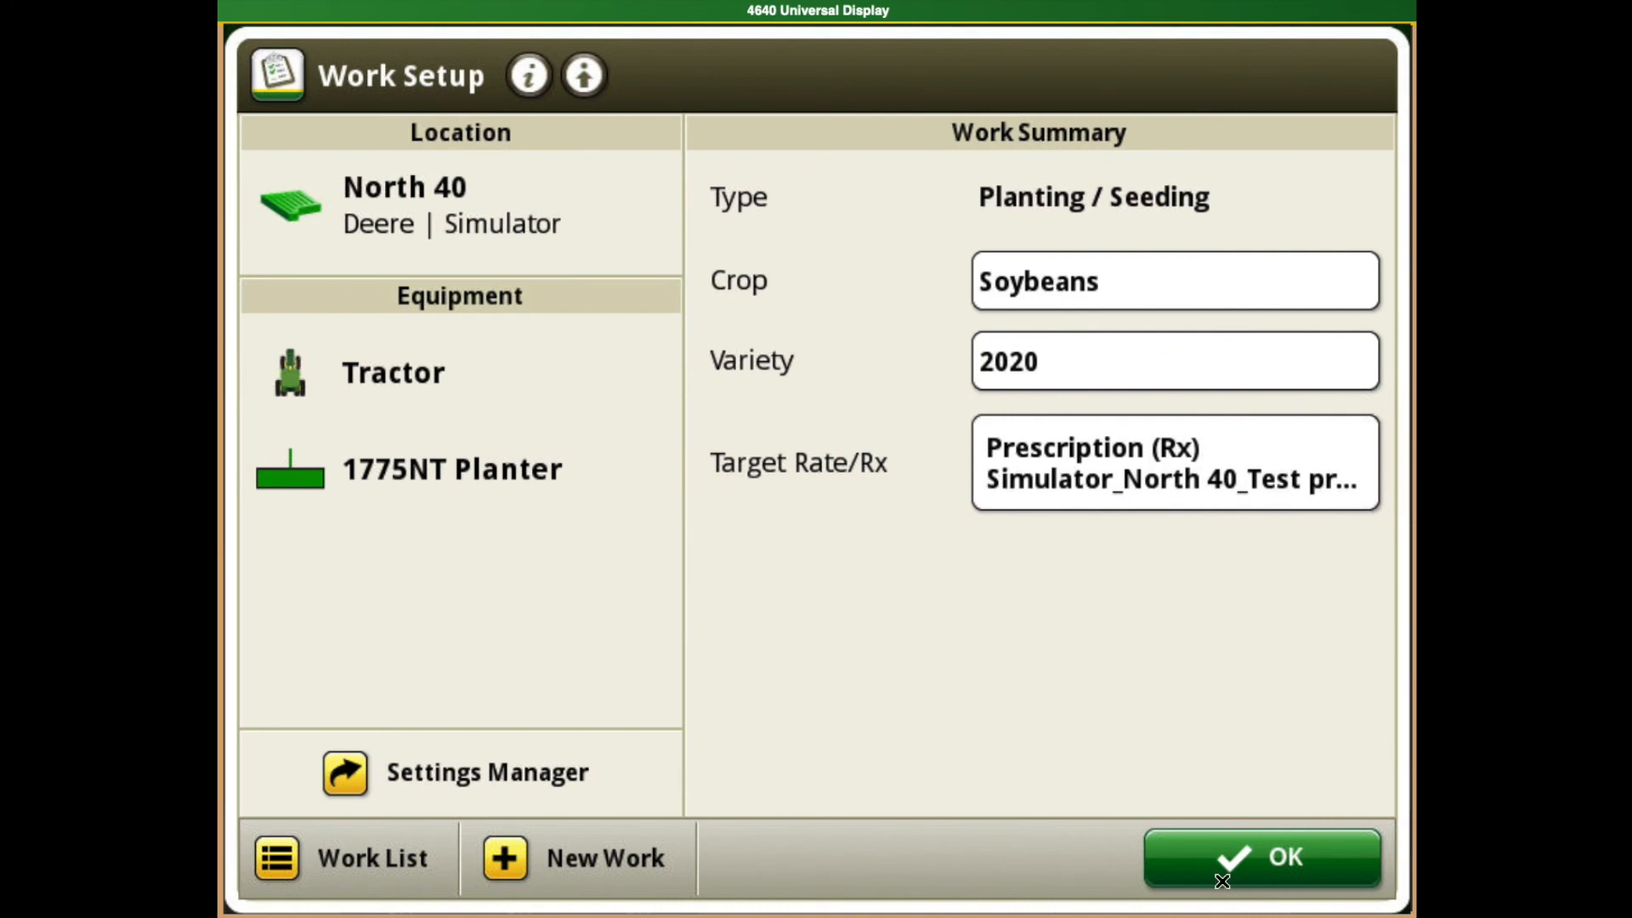
- Confirm Work Setup and return to the Guidance run screen with the prescription active
{"action": "left_click", "coordinate": [1259, 857]}
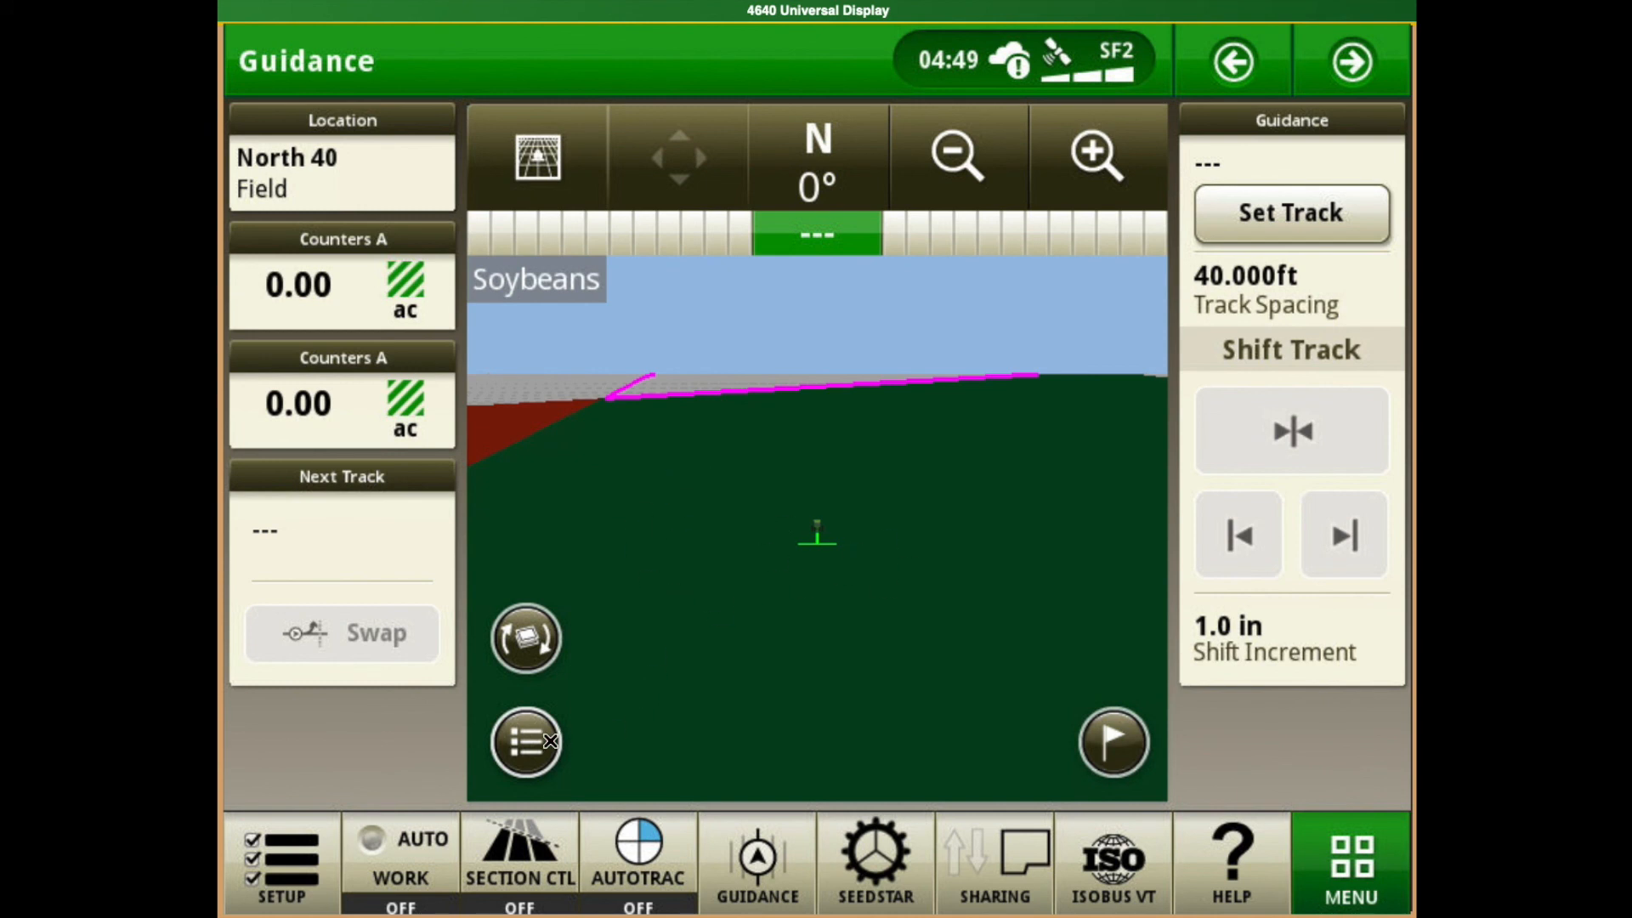
{"action": "mouse_move", "coordinate": [991, 719]}
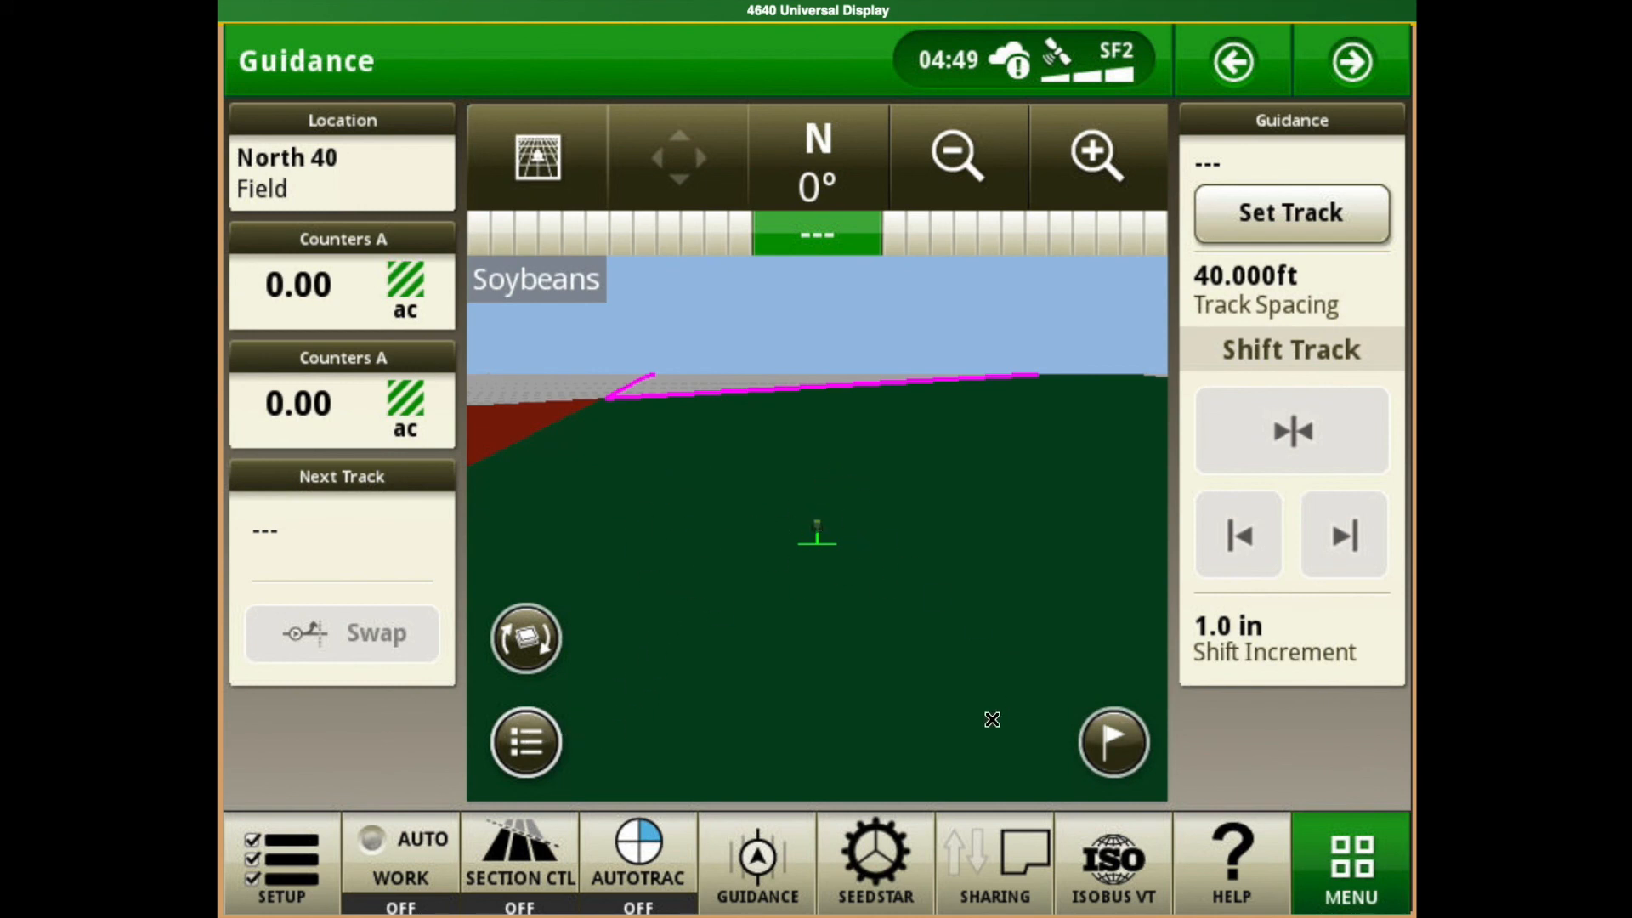
{"action": "mouse_move", "coordinate": [1245, 741]}
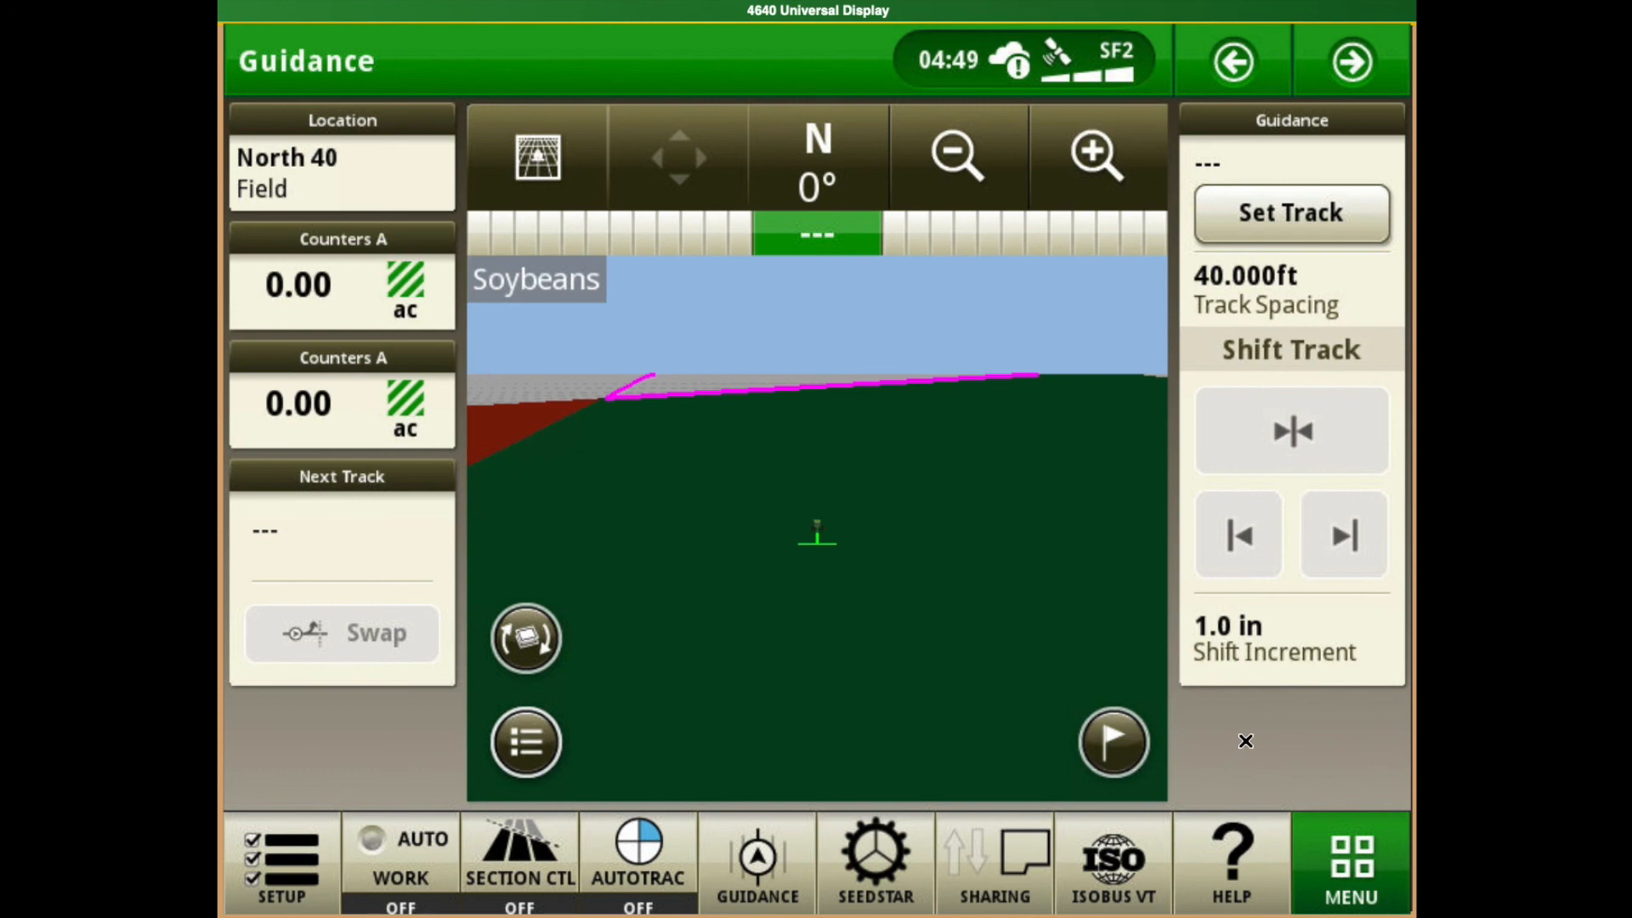